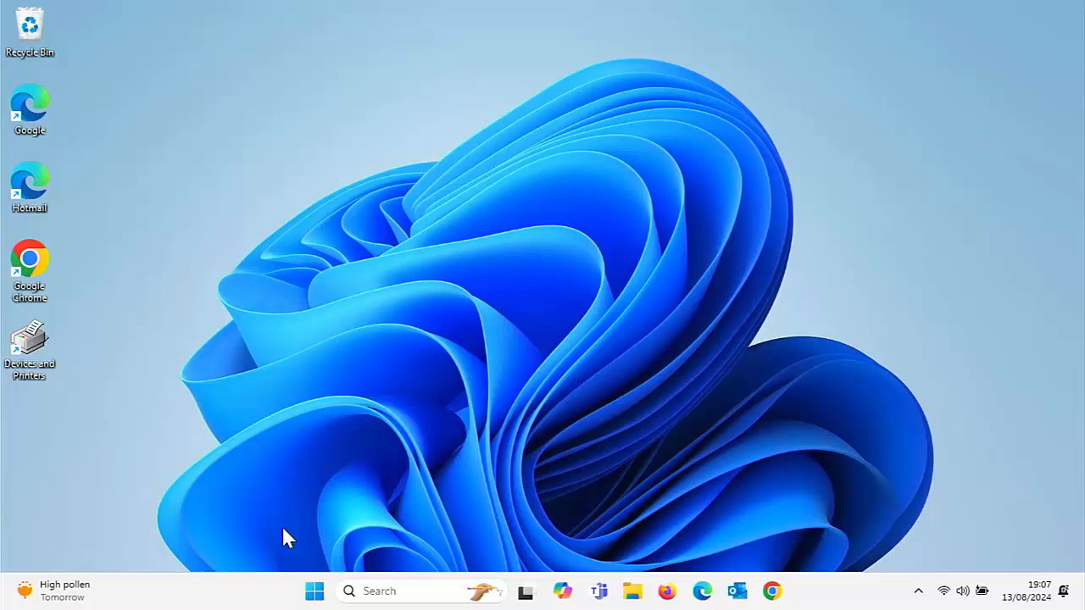
mouse_move(224, 512)
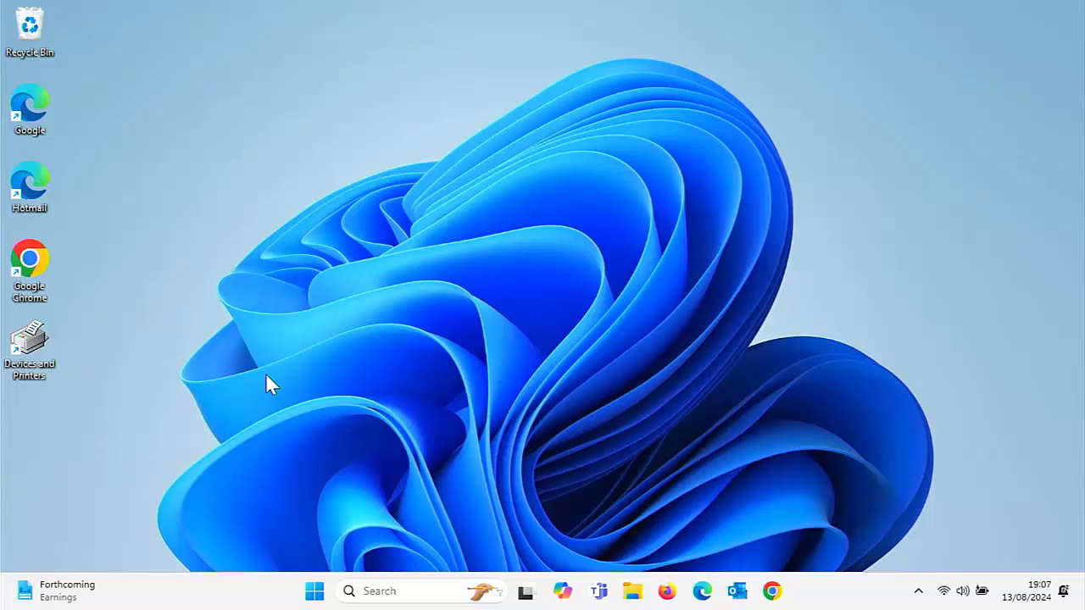
right_click(268, 383)
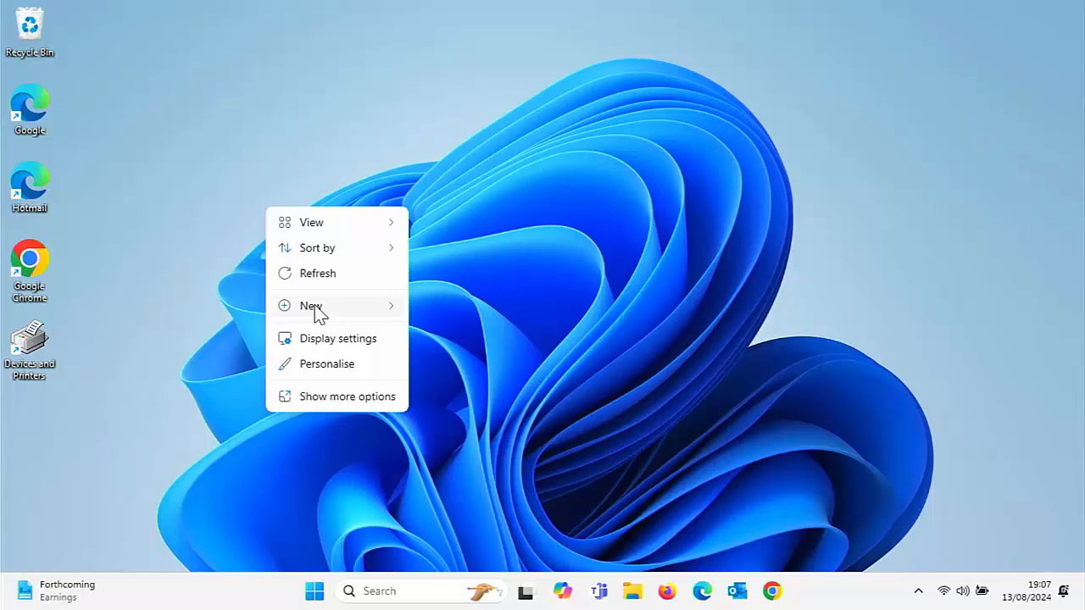
click(312, 305)
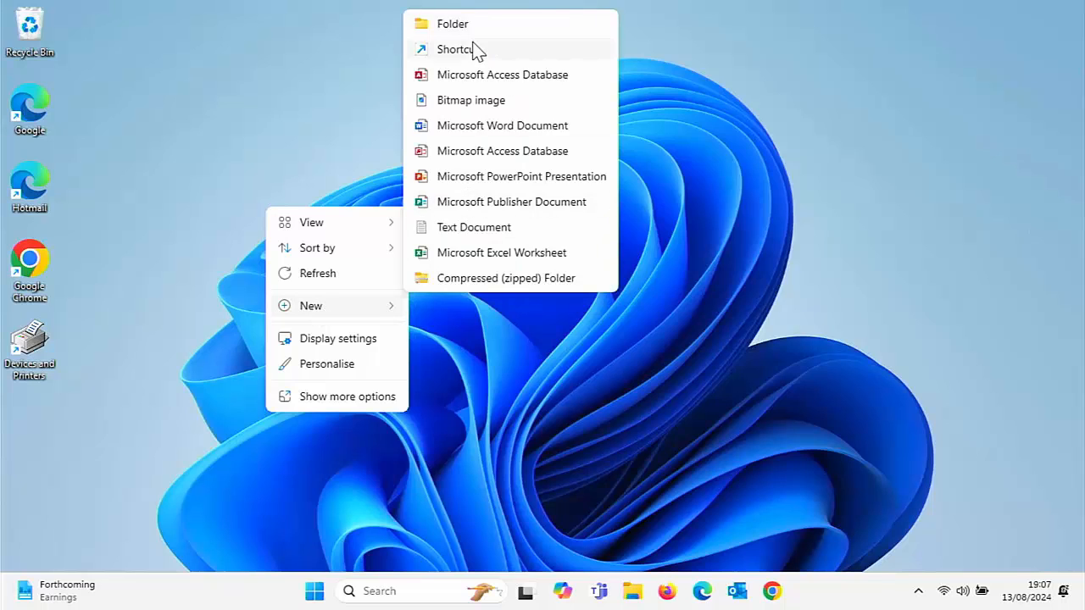
click(458, 48)
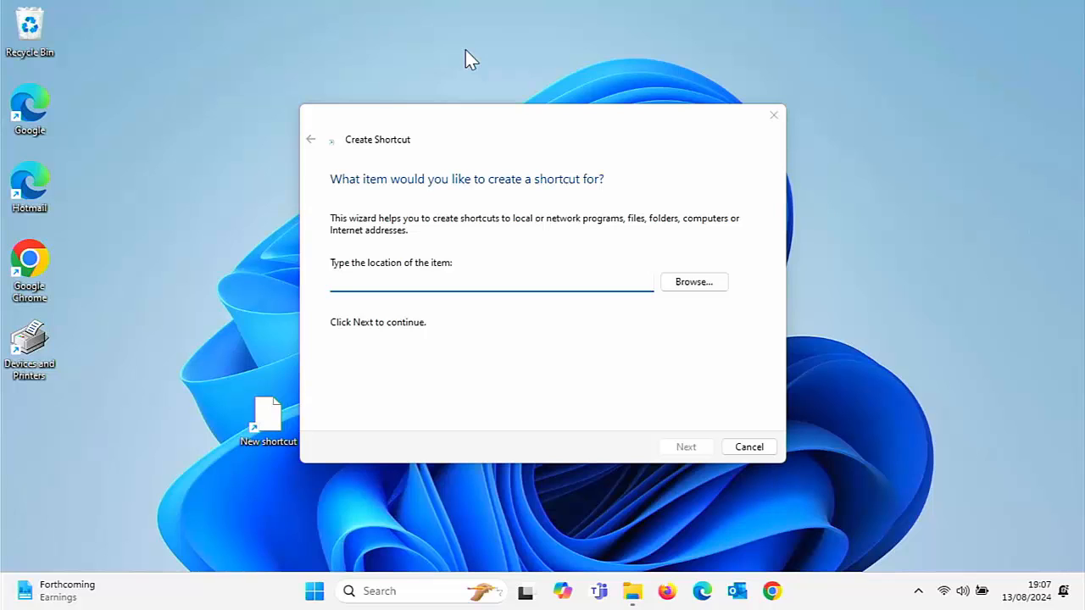
text(bbc)
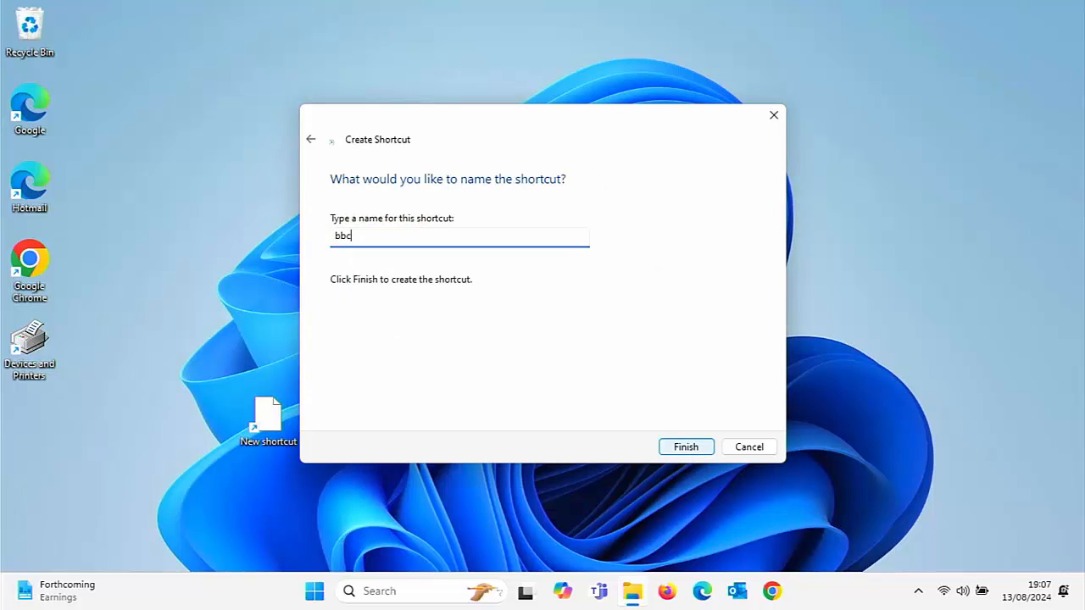
click(684, 448)
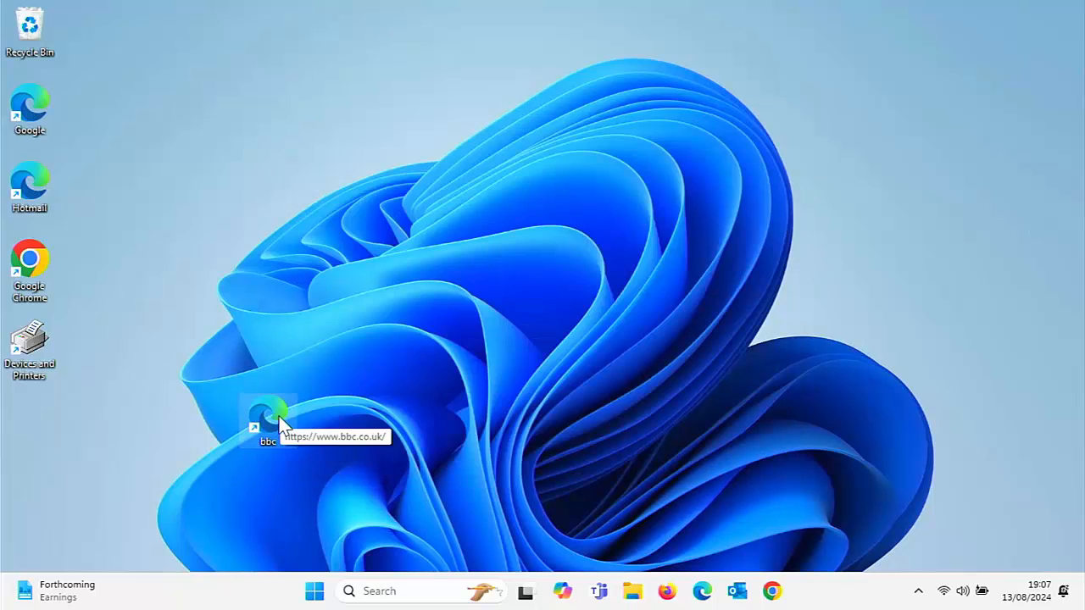
Move the bbc shortcut up beside the other shortcuts and launch it
drag(268, 424, 206, 187)
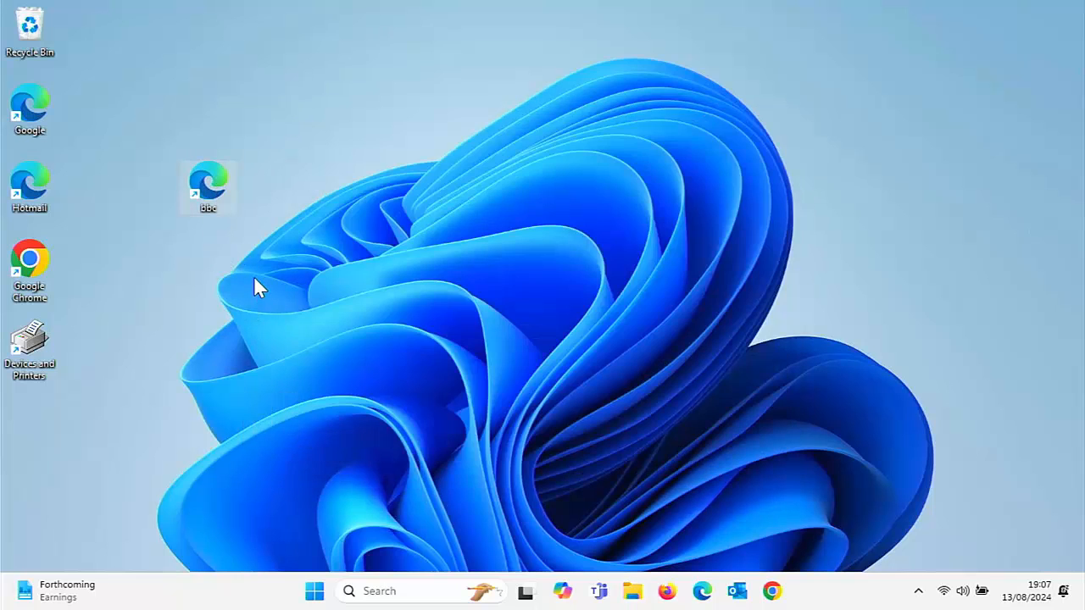
mouse_move(236, 219)
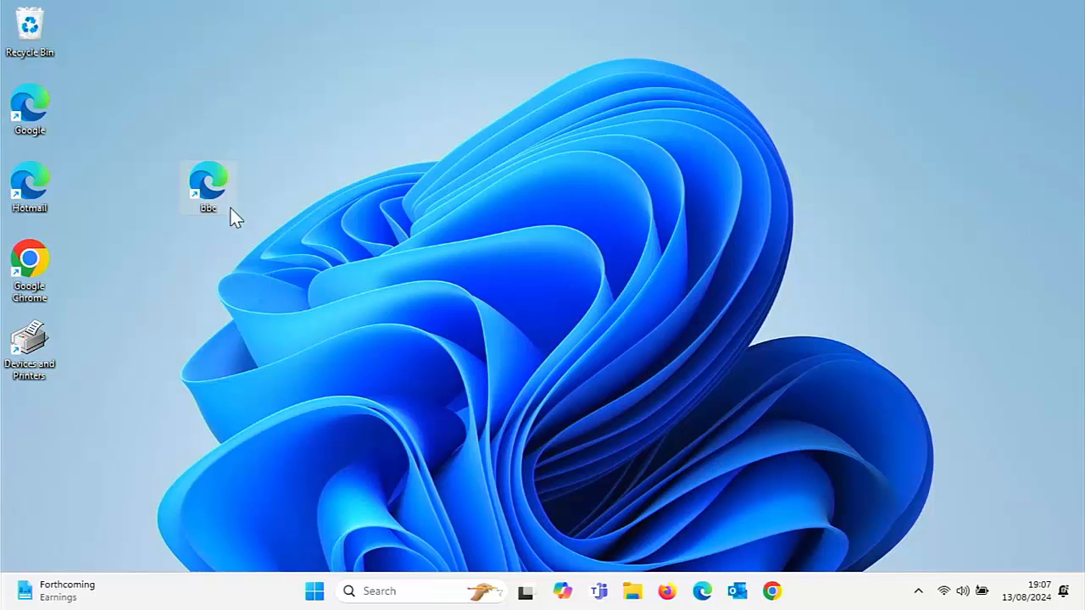
double_click(207, 183)
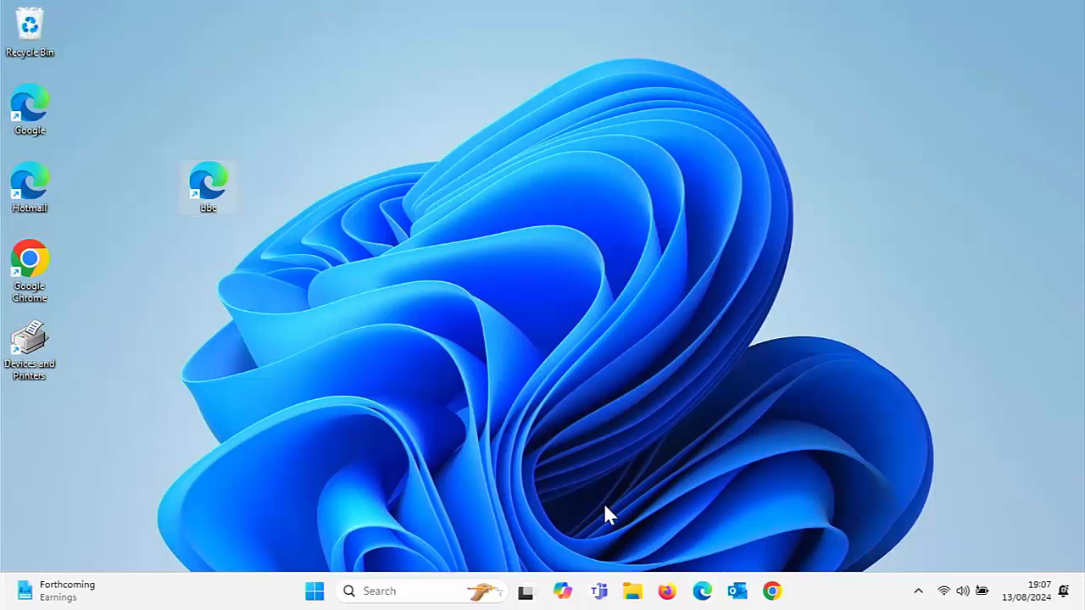
mouse_move(735, 590)
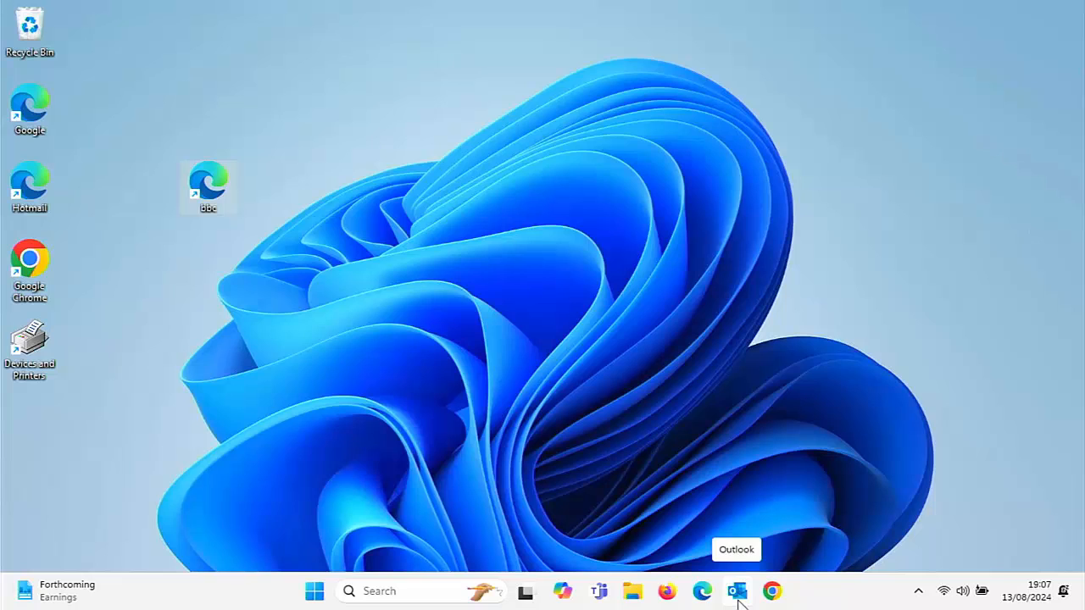
From Outlook's Youtube email, follow the YouTube channel link into Edge, then return to Outlook
click(735, 590)
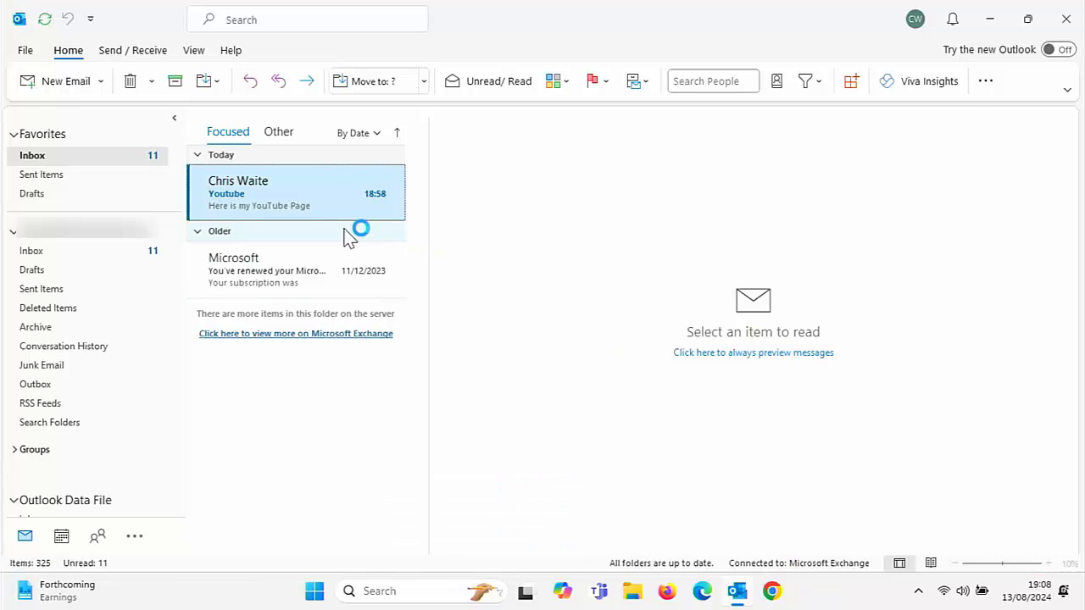
click(297, 193)
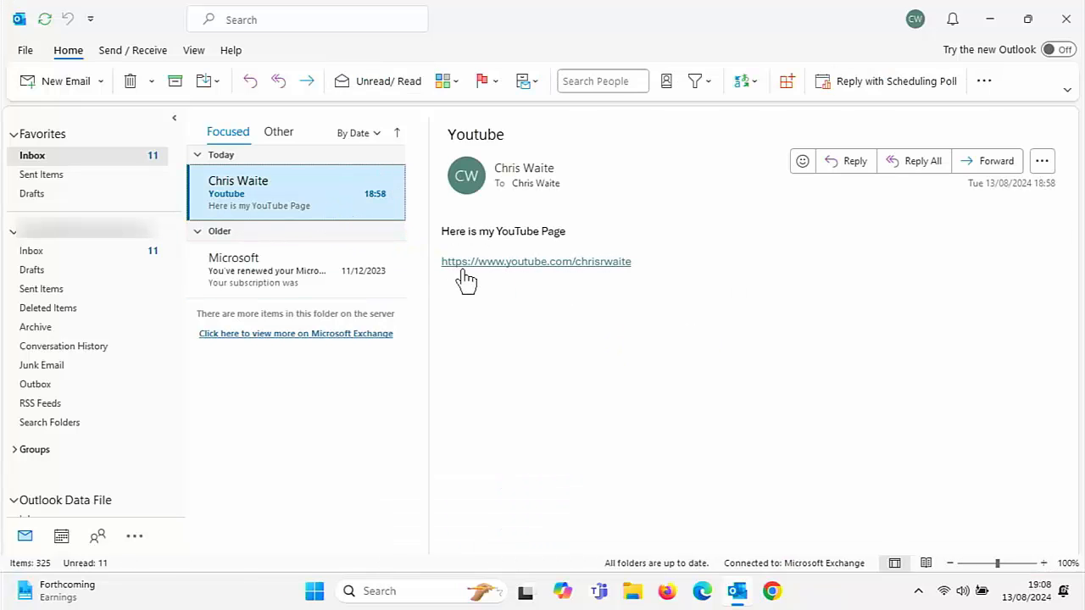
mouse_move(535, 302)
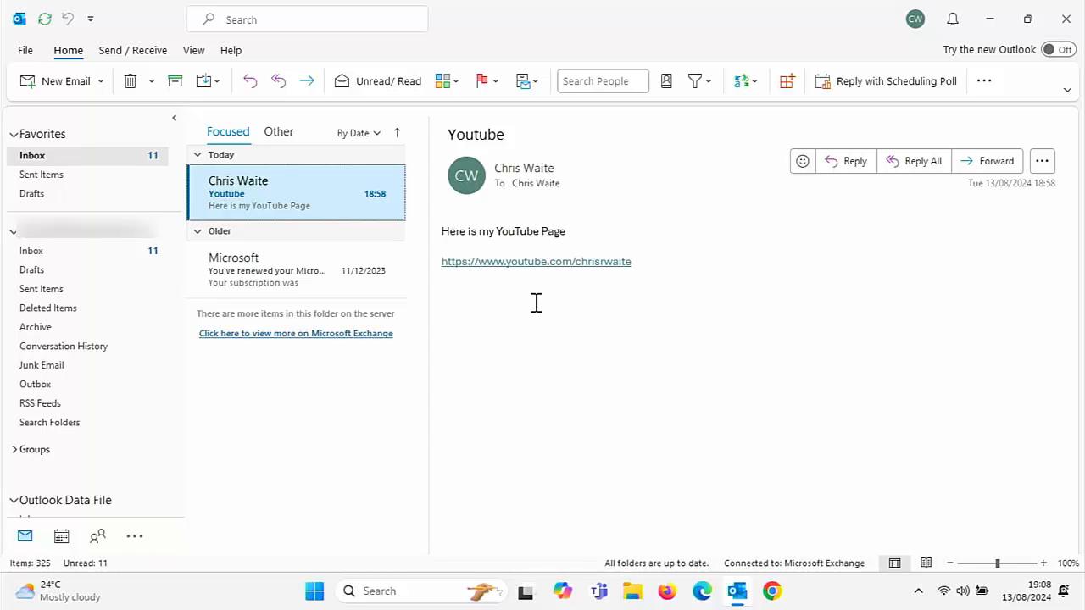
click(536, 261)
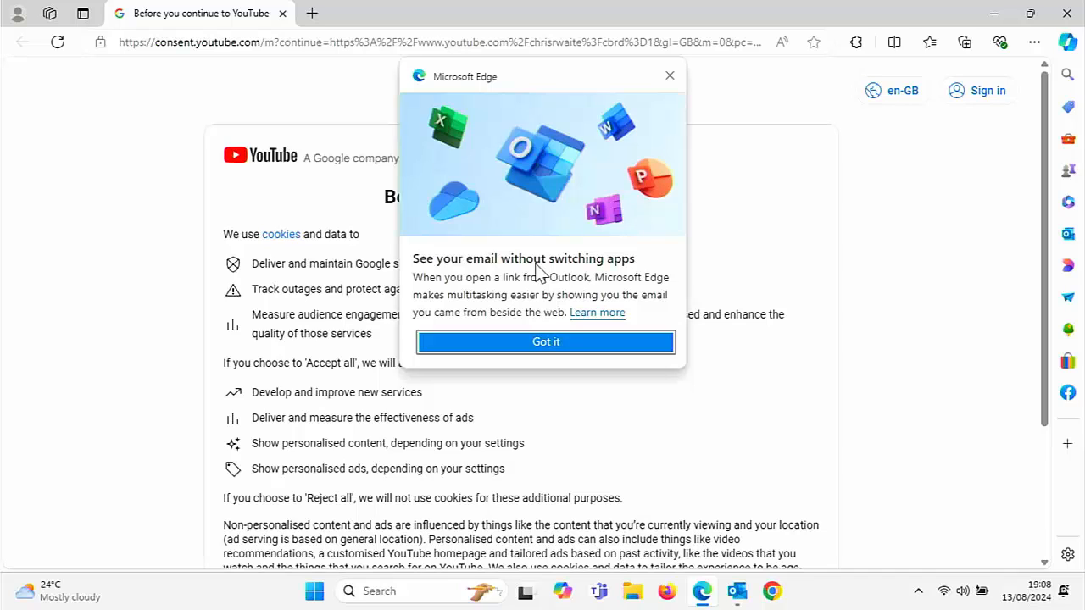
mouse_move(858, 280)
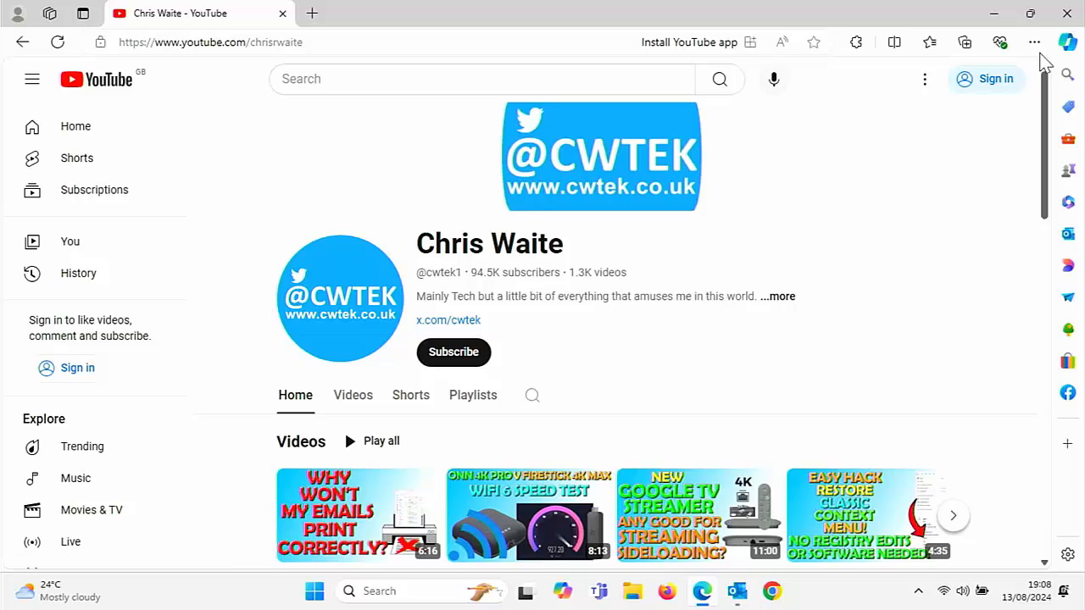
click(736, 590)
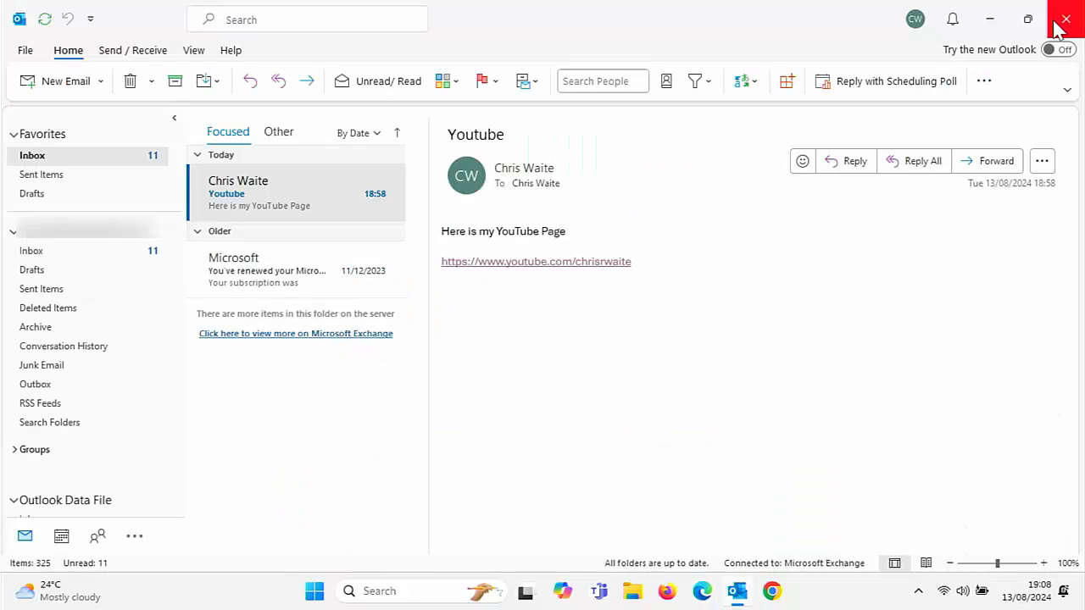
Close Outlook and search the Start menu for "default" to find Default apps
click(1066, 18)
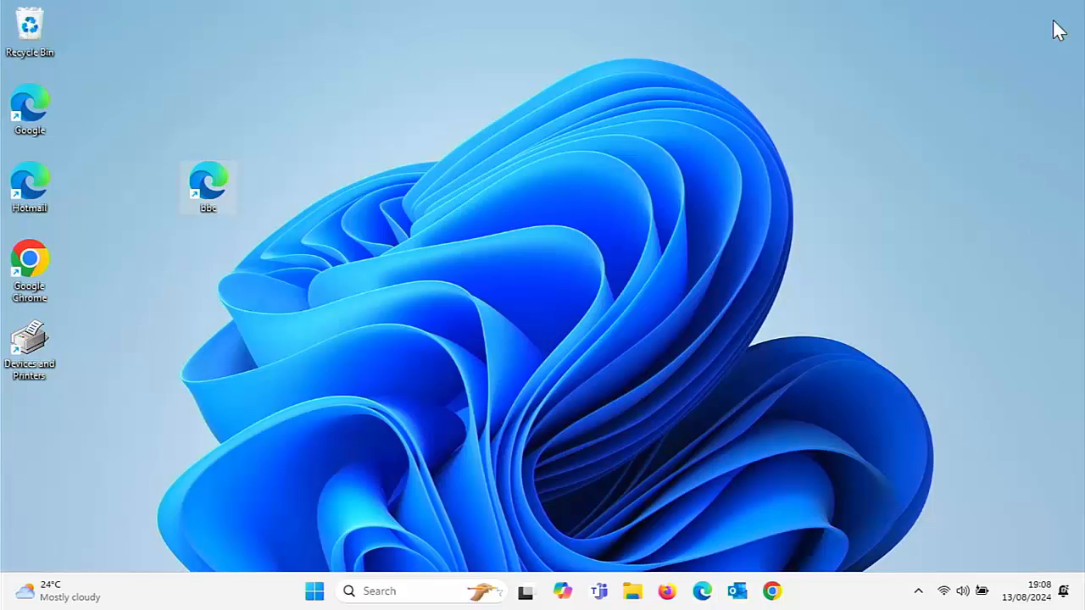
mouse_move(328, 589)
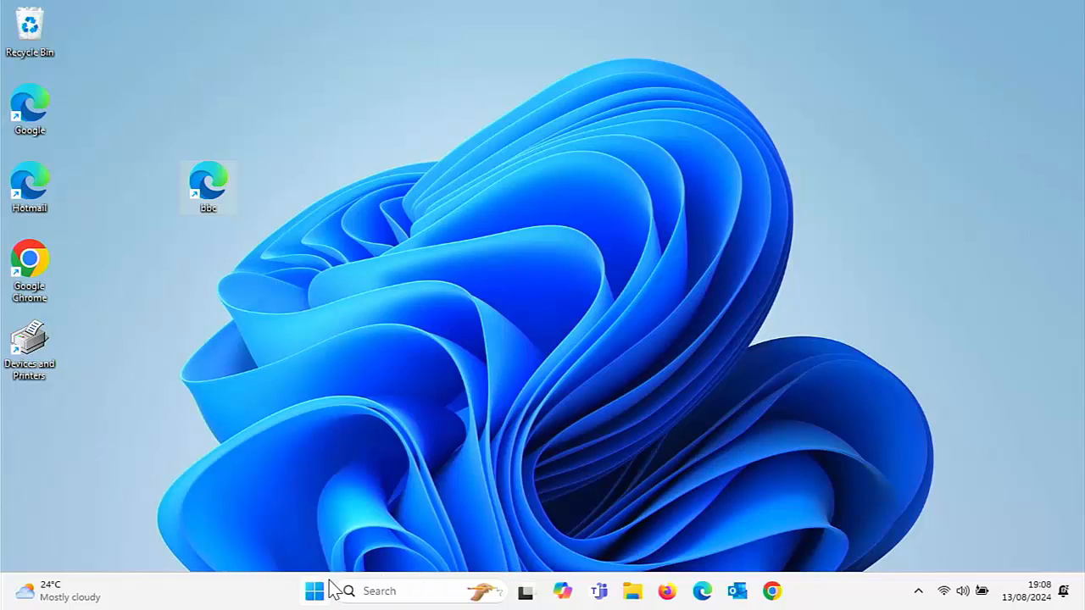
click(315, 590)
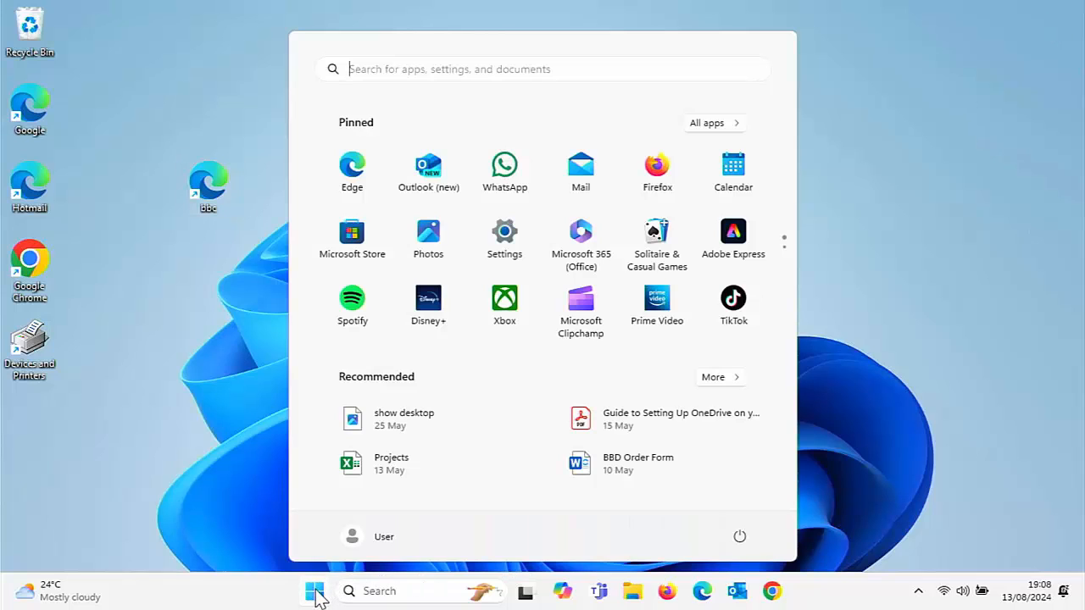
text(defaul)
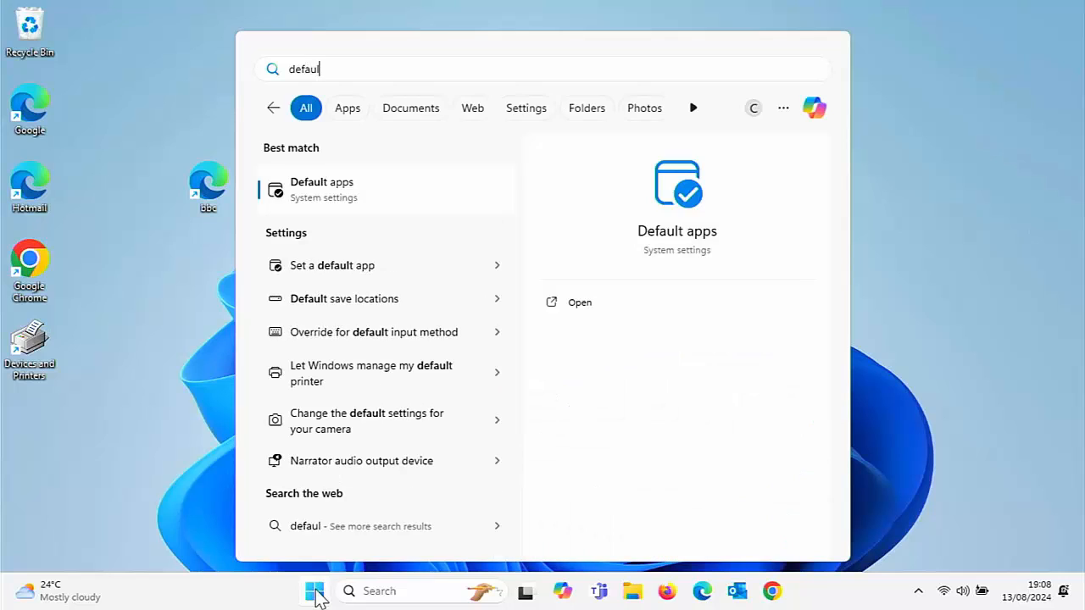
text(t)
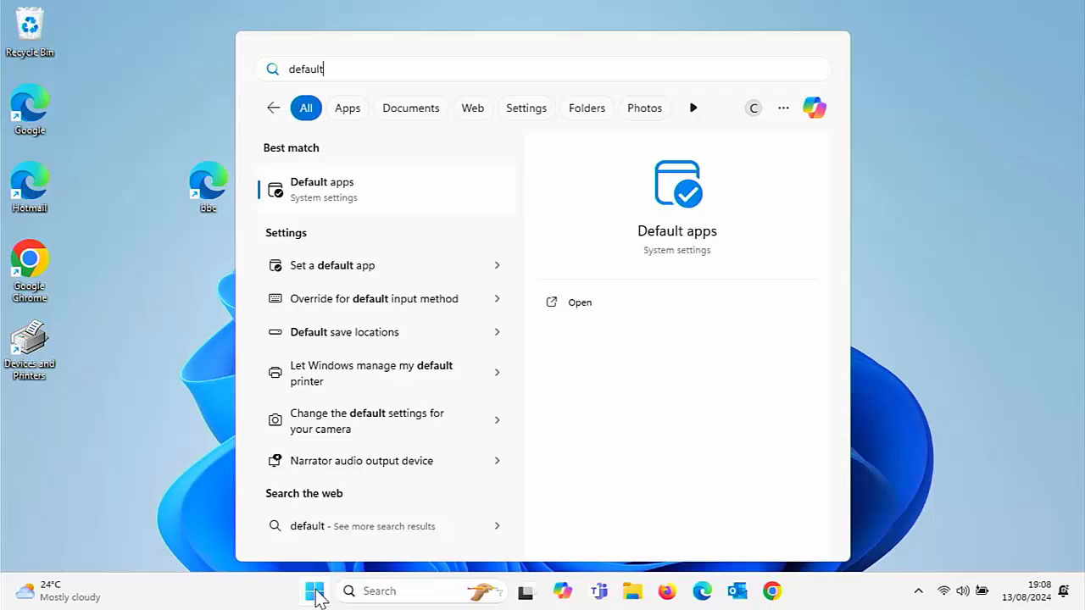
mouse_move(309, 201)
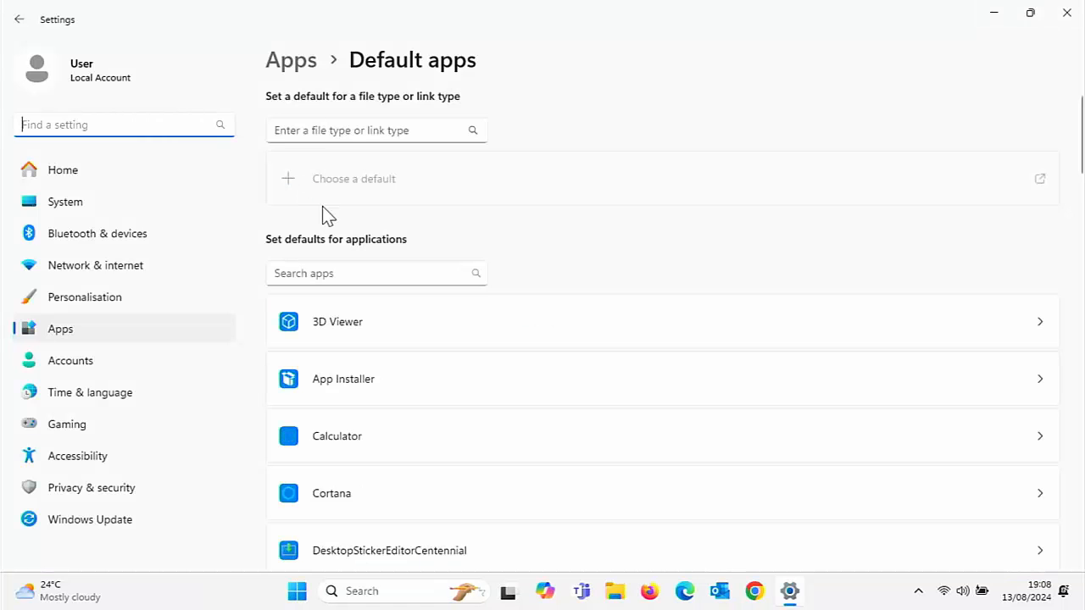
Scroll down the Default apps application list until Google Chrome appears
scroll(down, 3)
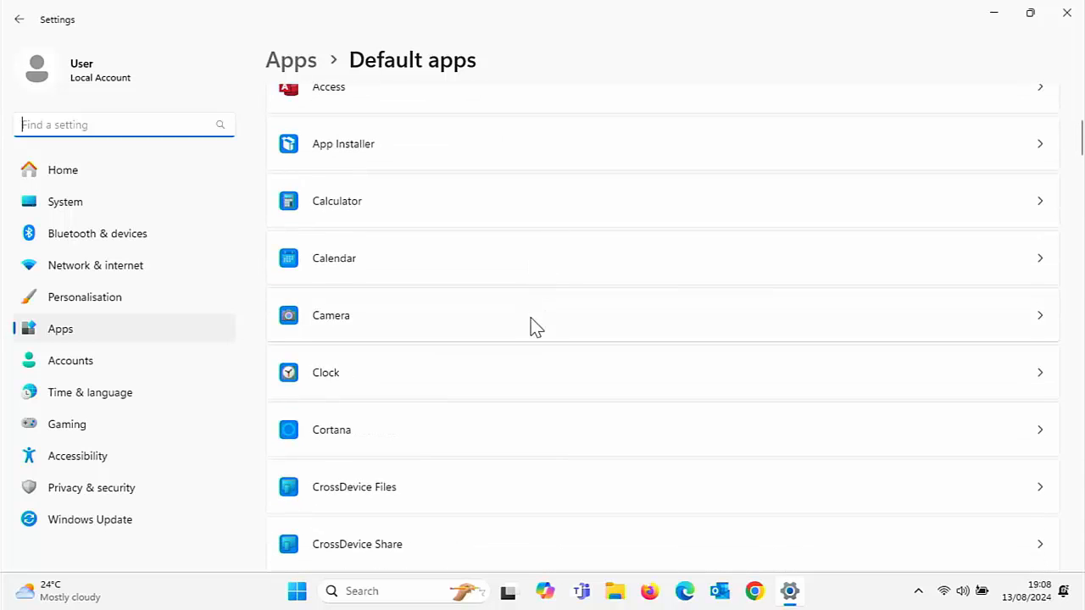
scroll(down, 3)
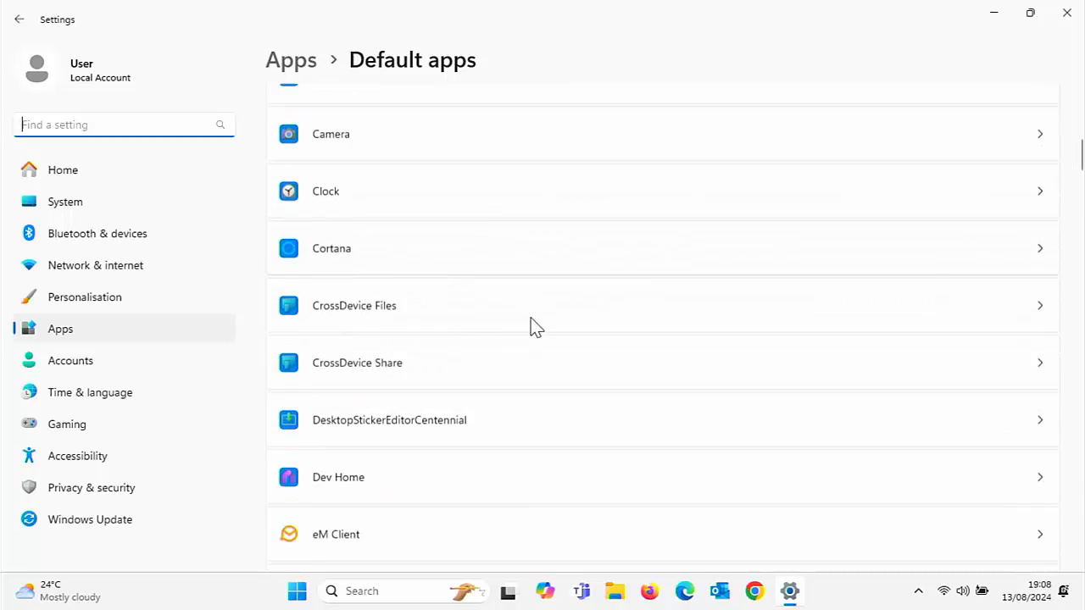
scroll(down, 3)
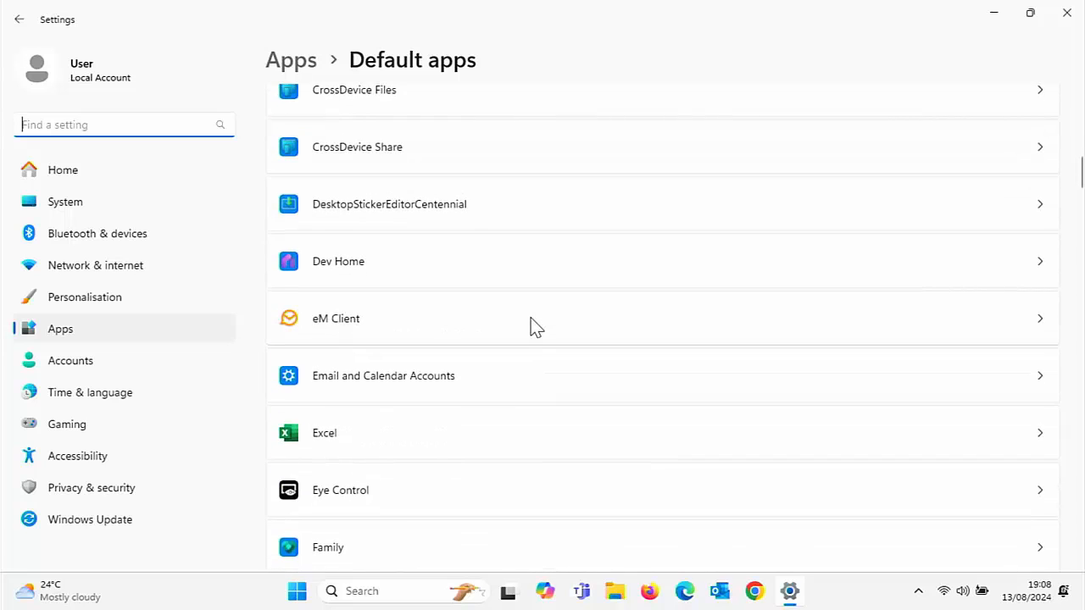
scroll(down, 3)
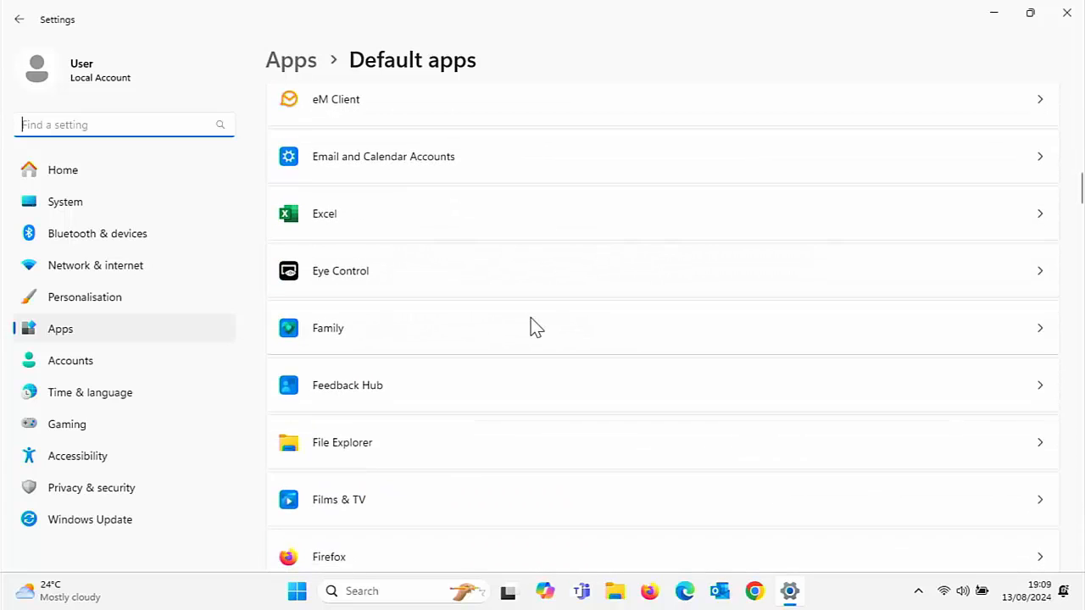
scroll(down, 3)
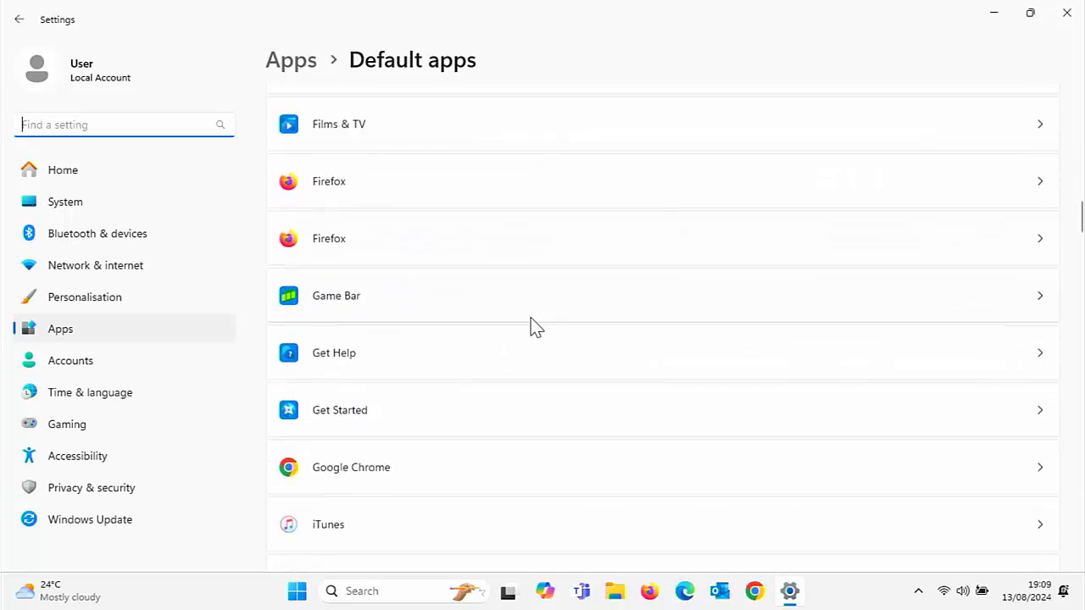
scroll(down, 3)
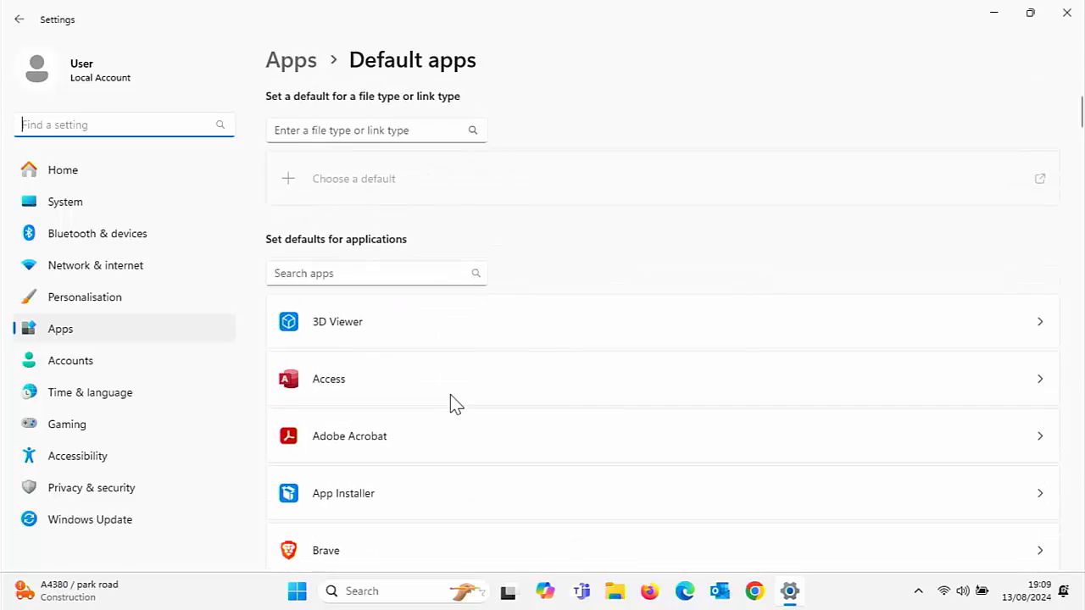
scroll(down, 3)
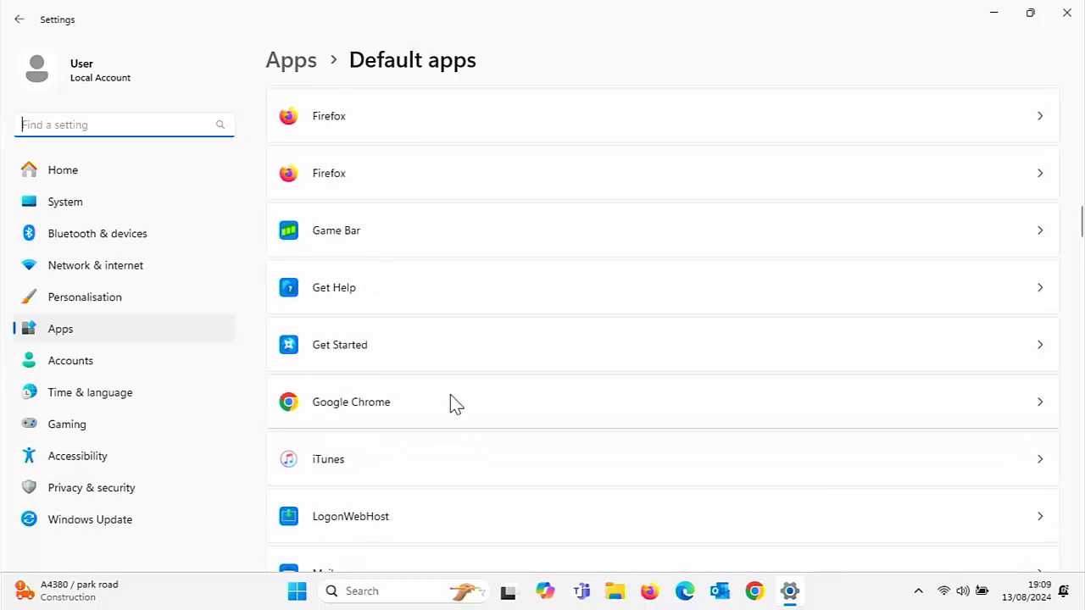
mouse_move(427, 403)
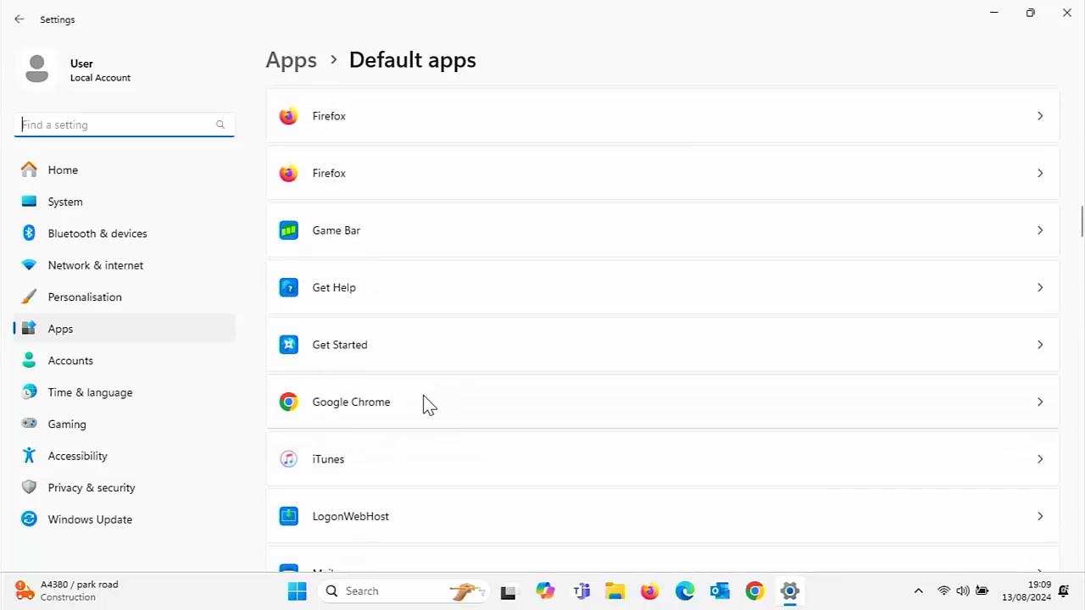
Set Google Chrome as the default browser from its Default apps page
click(351, 401)
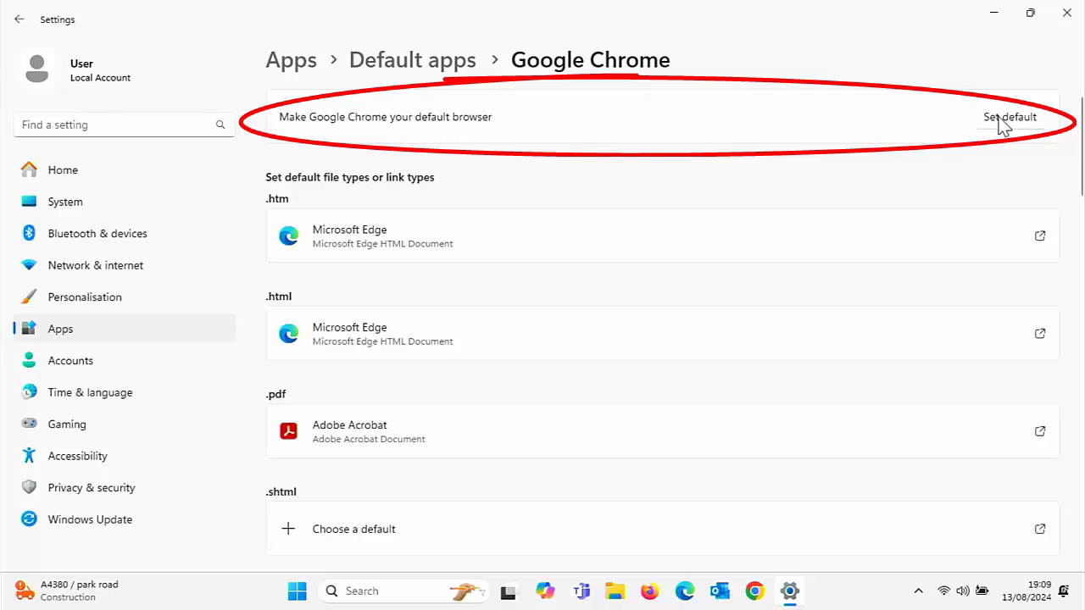
mouse_move(1020, 132)
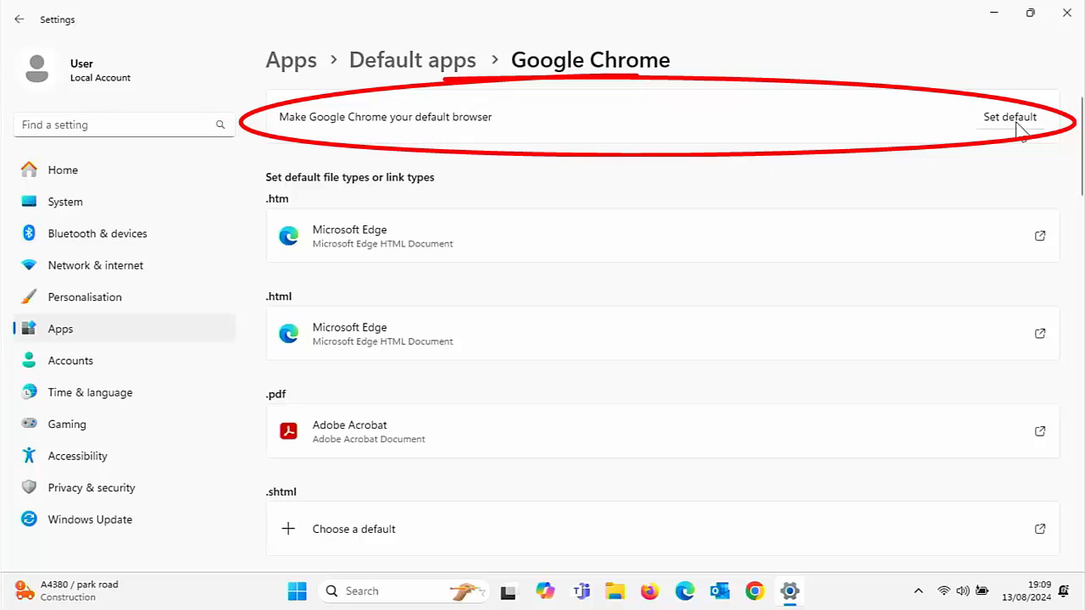
click(1010, 115)
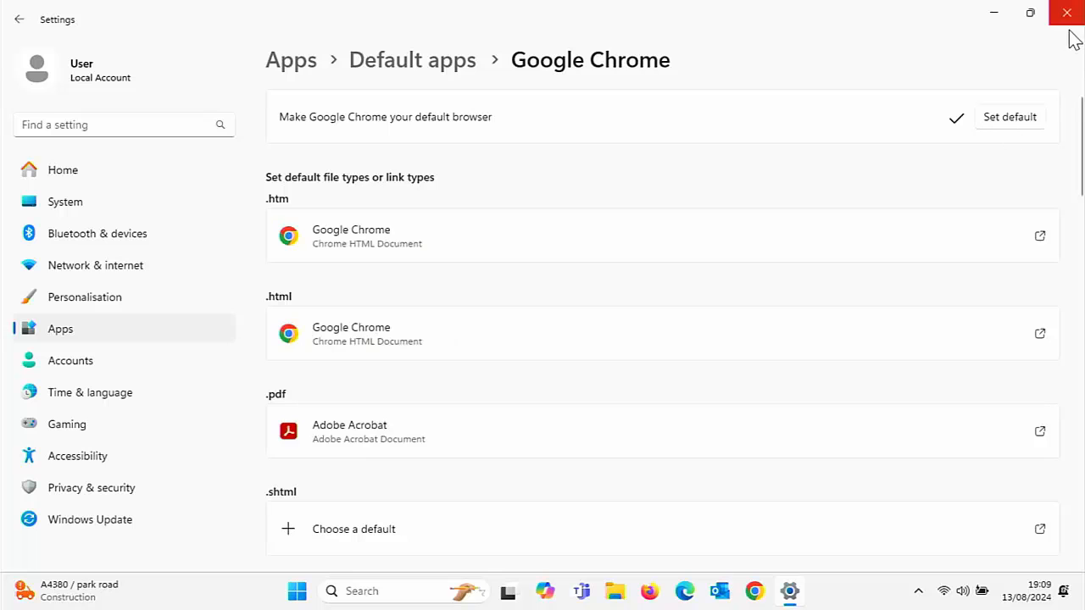
click(1067, 14)
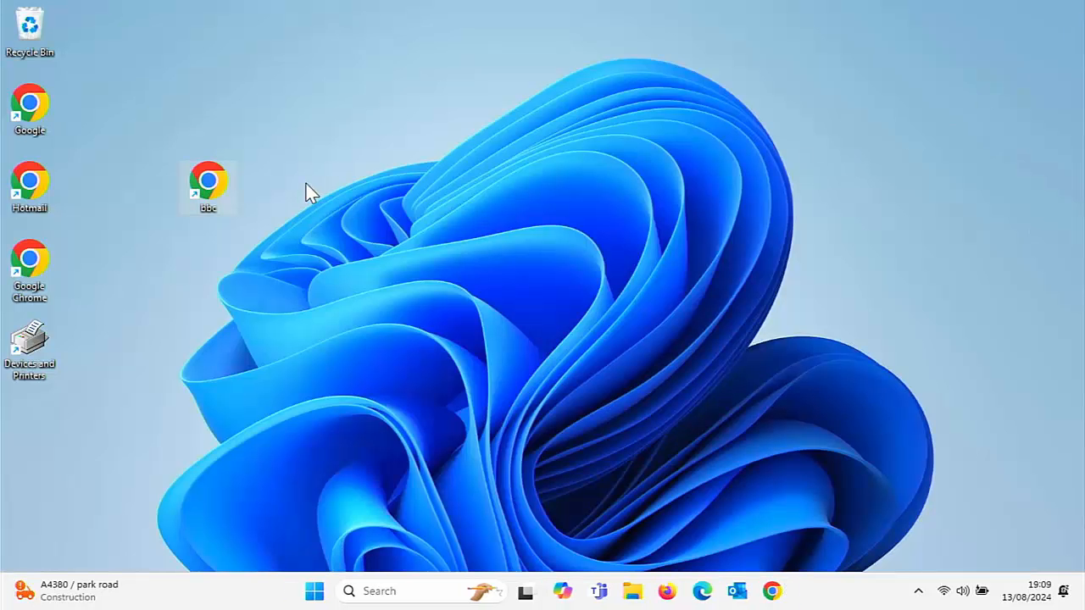
mouse_move(212, 186)
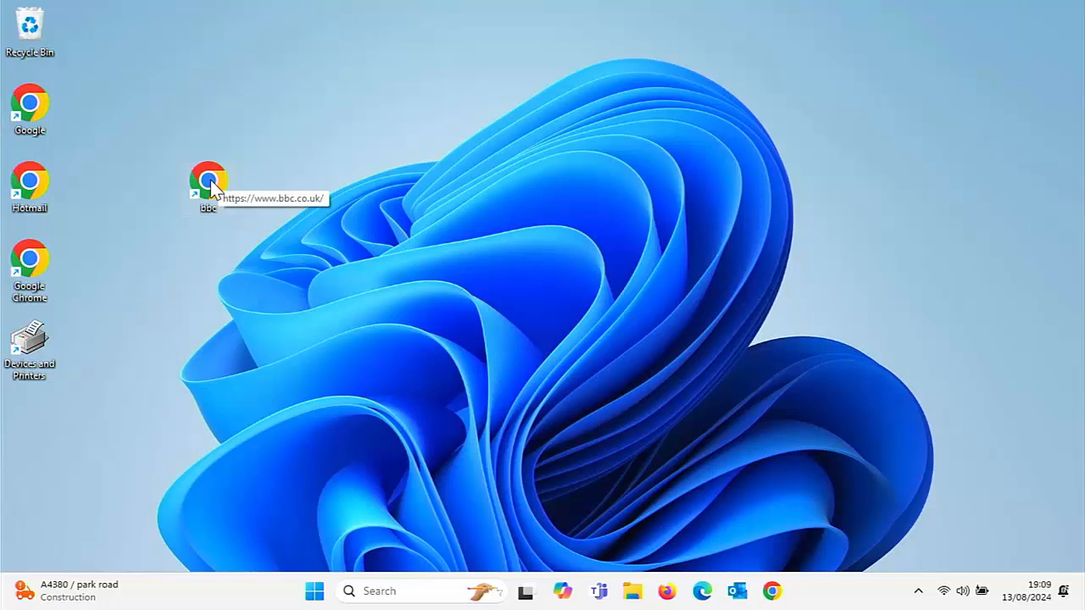
mouse_move(219, 189)
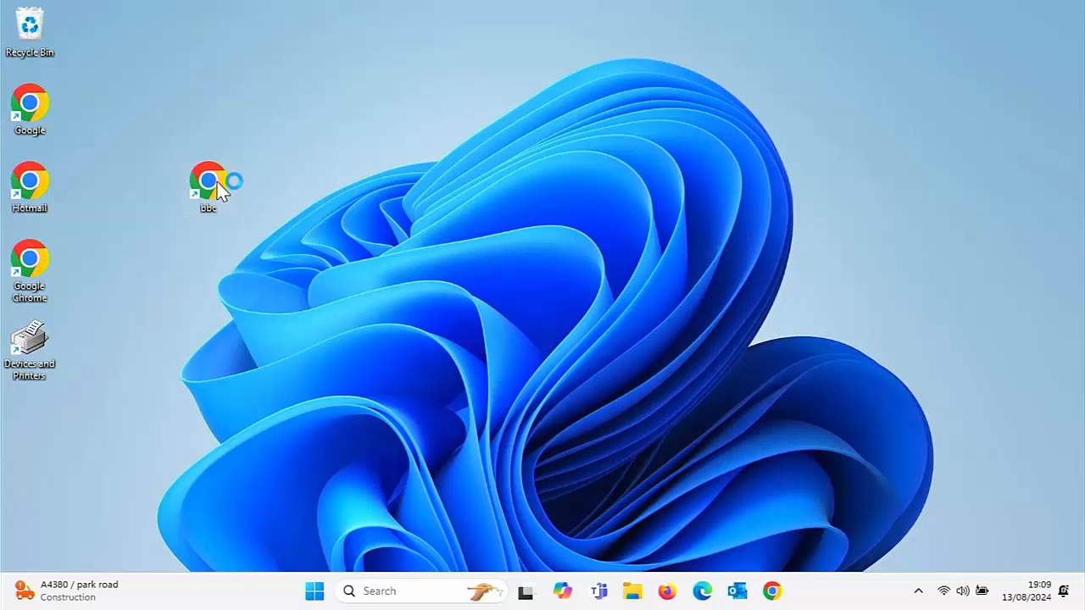
double_click(206, 180)
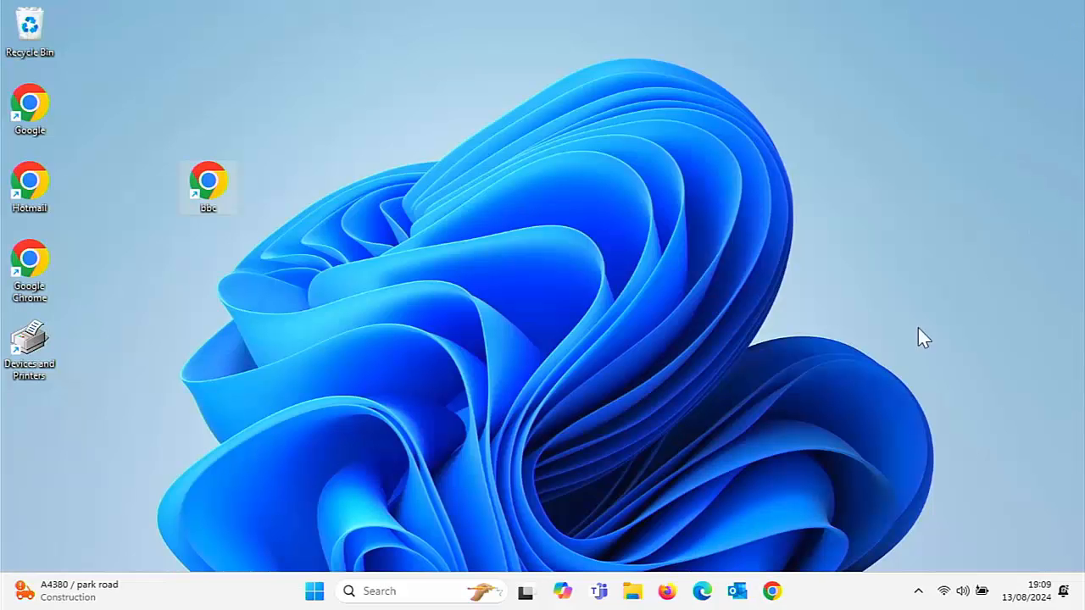
mouse_move(735, 590)
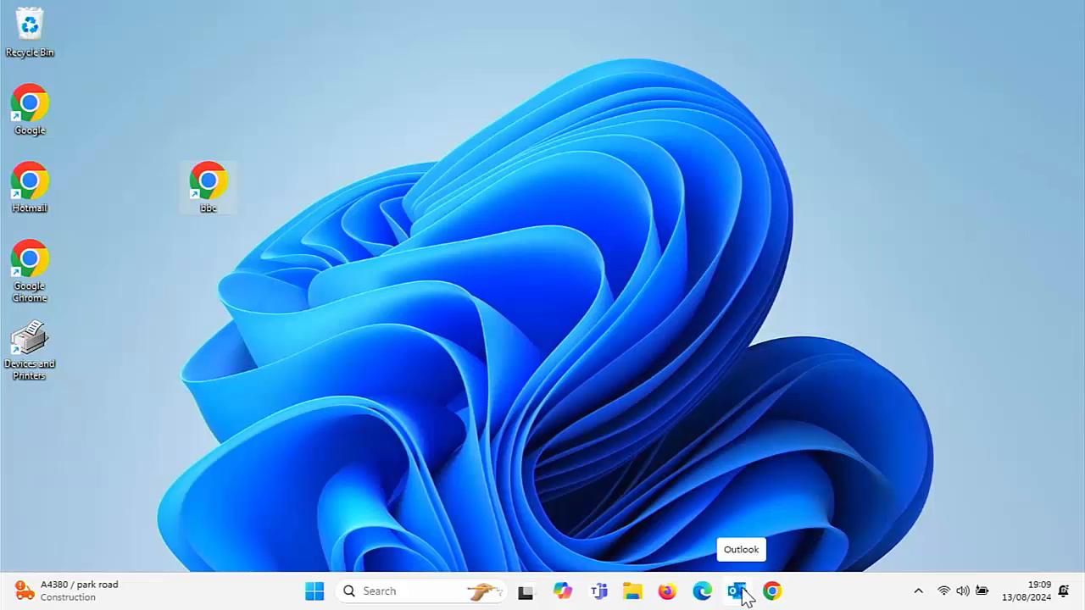
Return to Outlook and follow the email's YouTube link, which opens in Edge
click(735, 590)
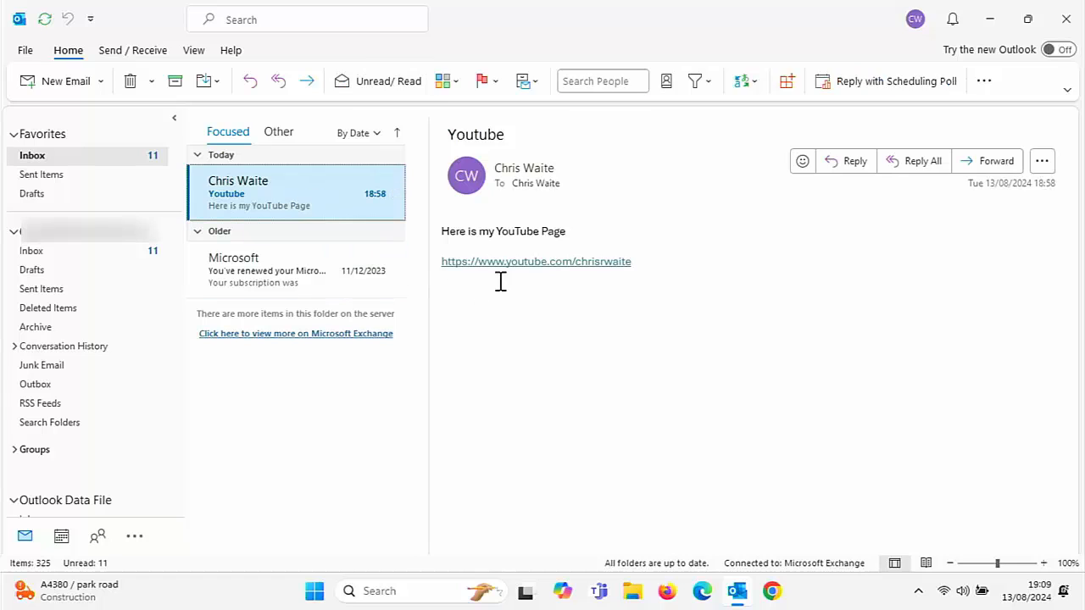
mouse_move(535, 261)
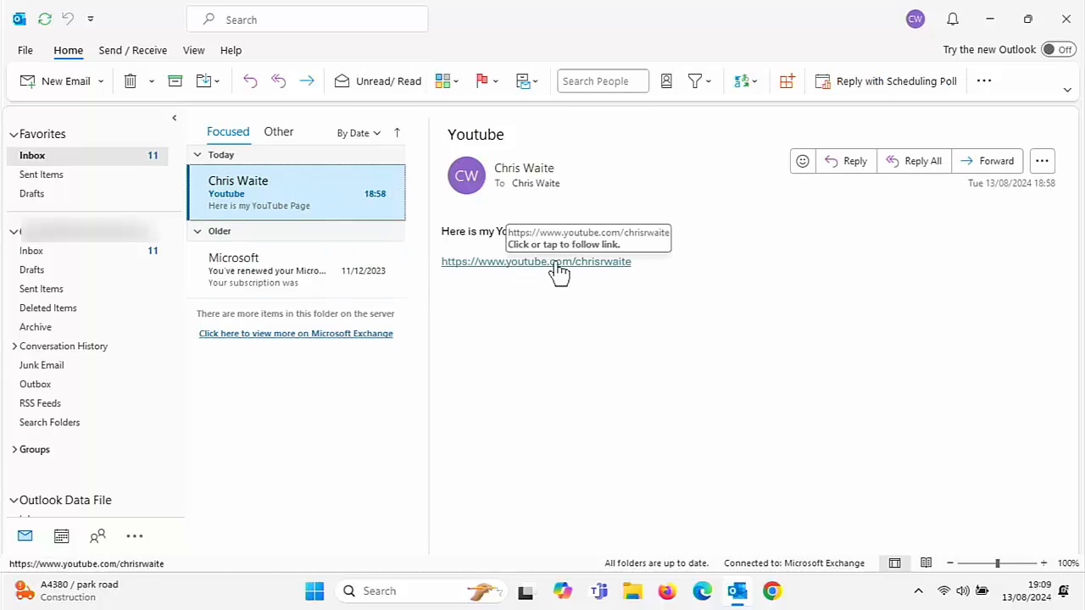
click(536, 262)
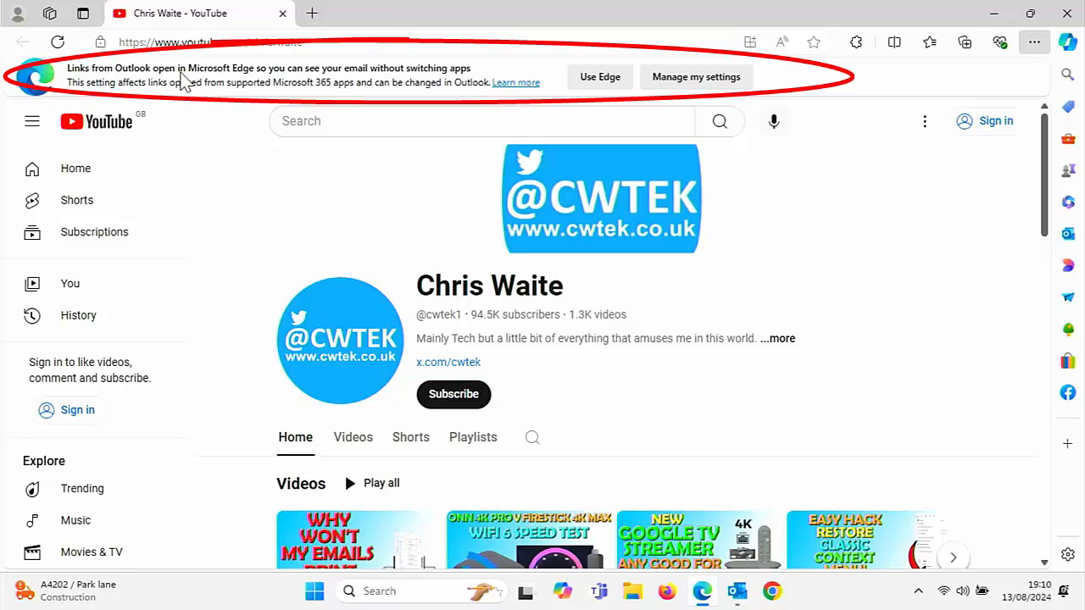
mouse_move(360, 82)
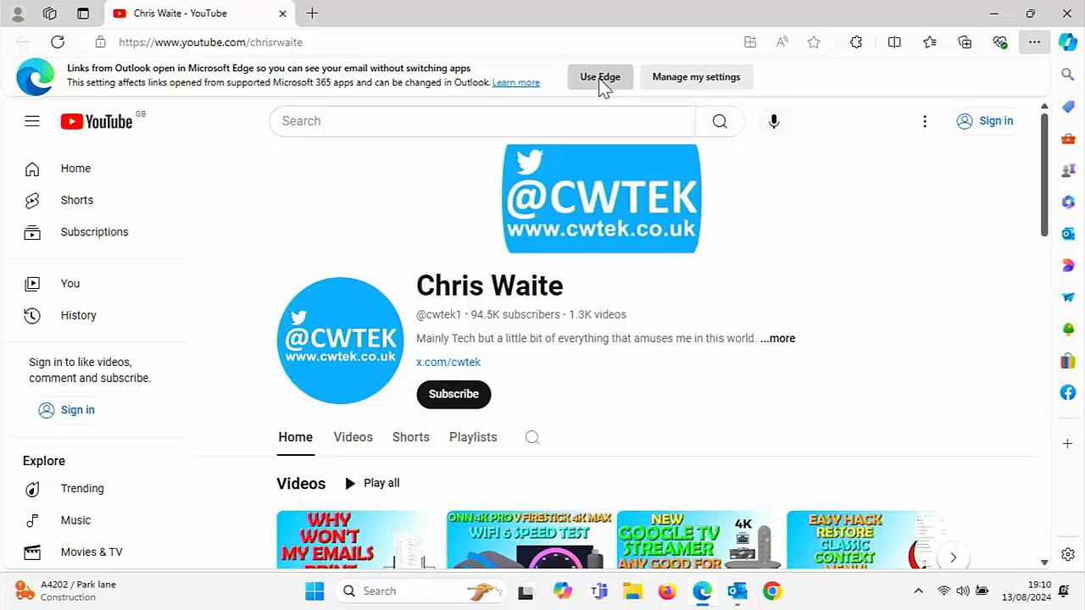
mouse_move(678, 110)
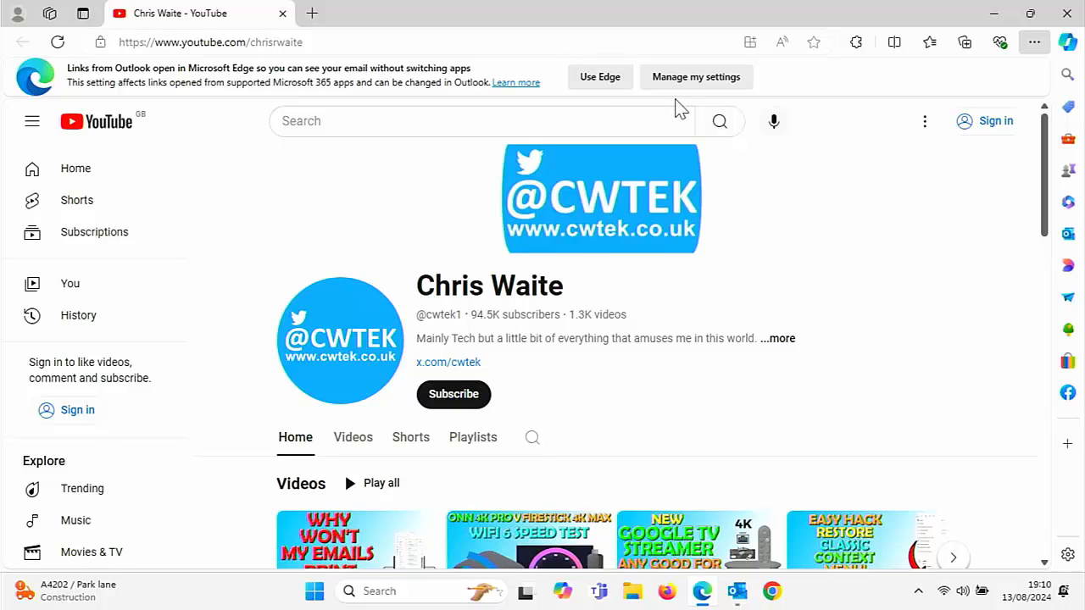
mouse_move(697, 78)
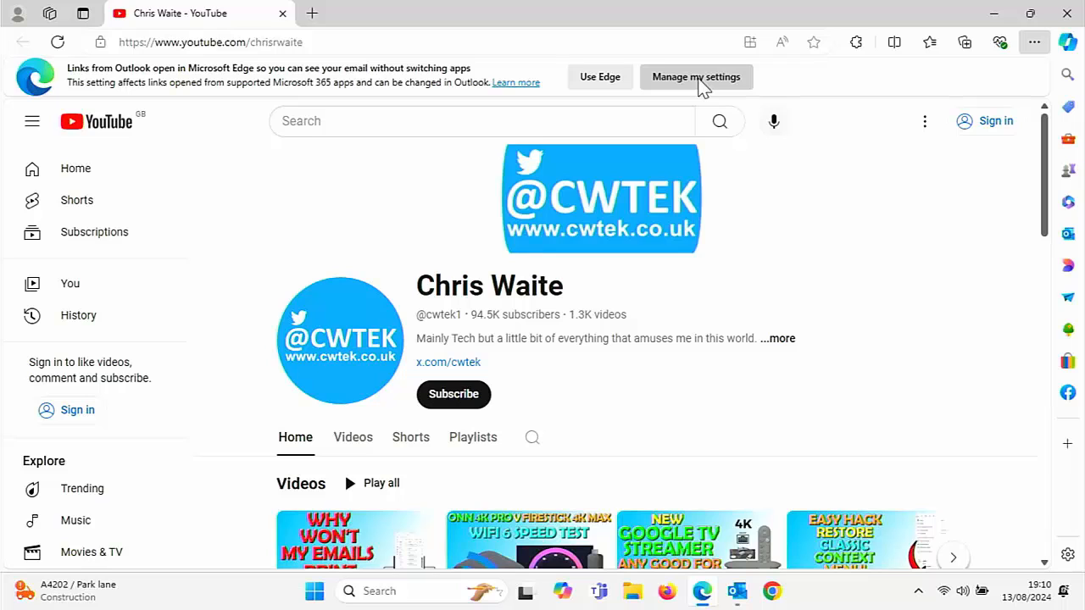
From Edge's banner, view the Outlook links help article and choose 'Use system default (Google Chrome)'
click(695, 76)
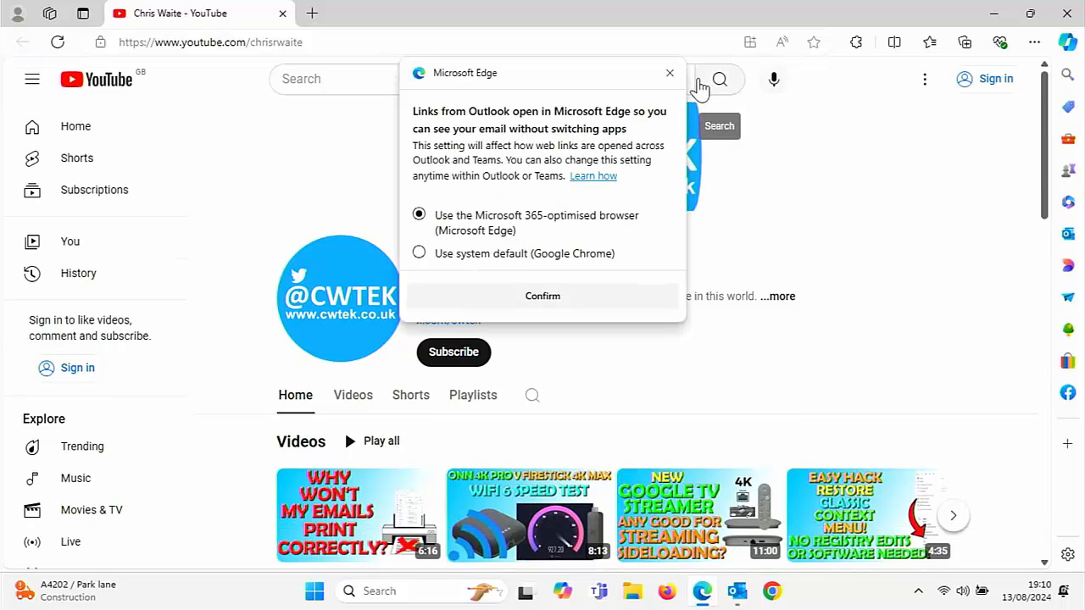
mouse_move(522, 210)
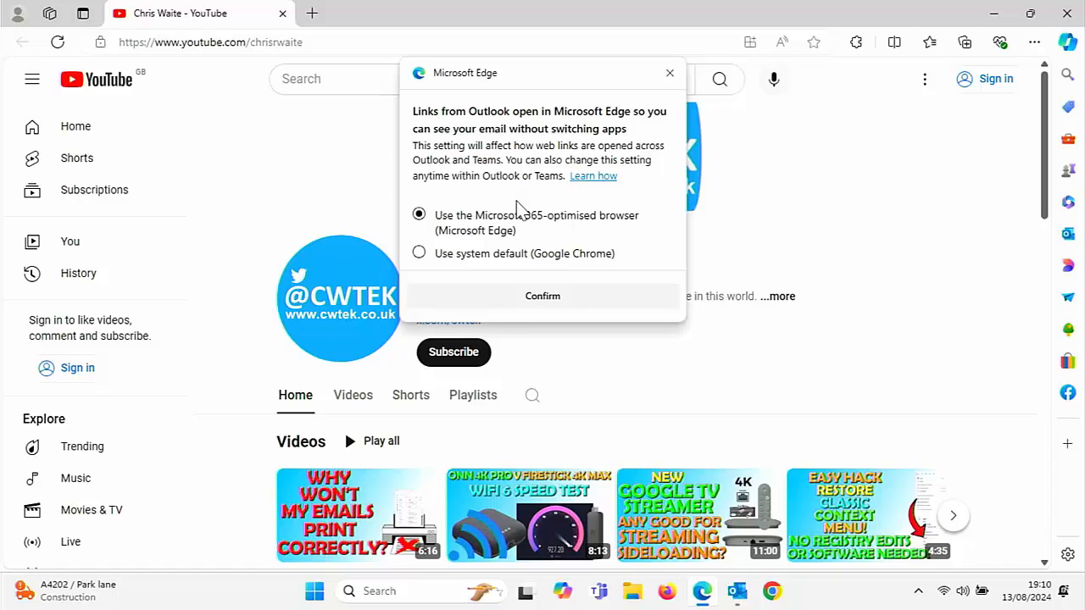
mouse_move(568, 200)
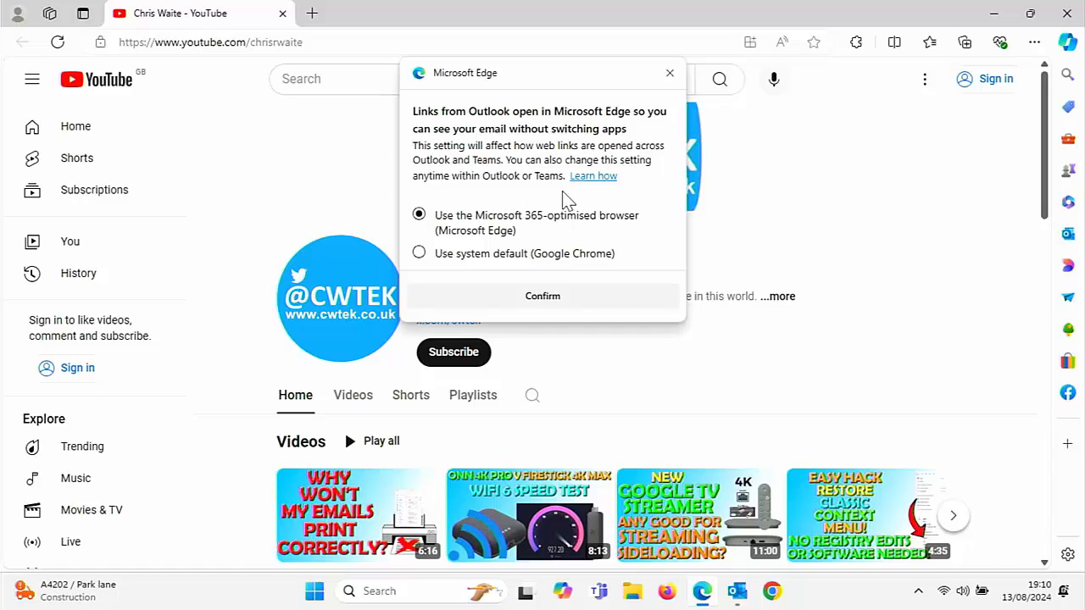
click(593, 175)
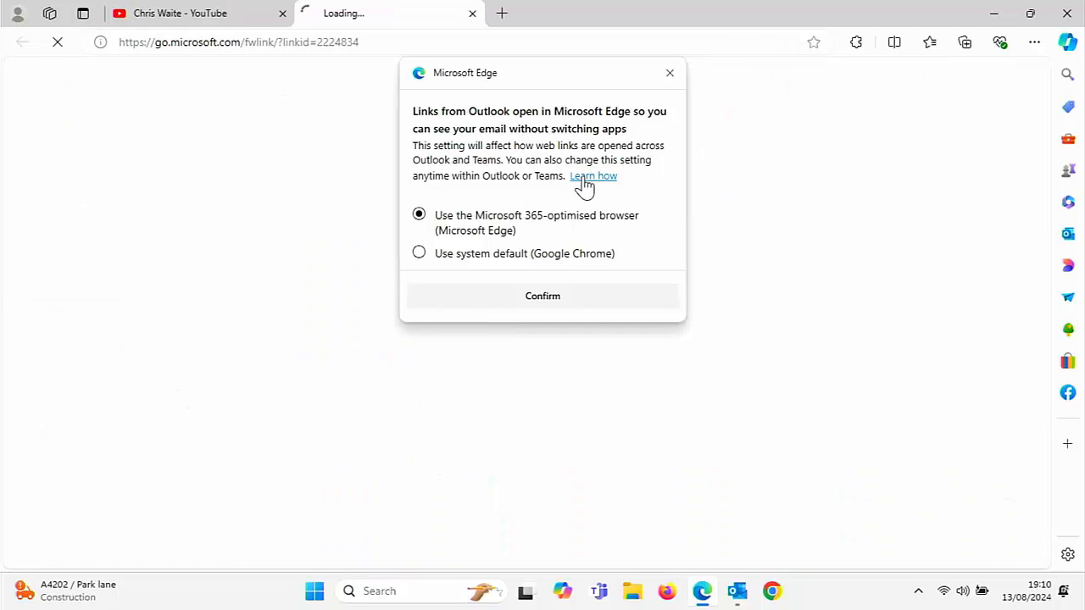
click(594, 174)
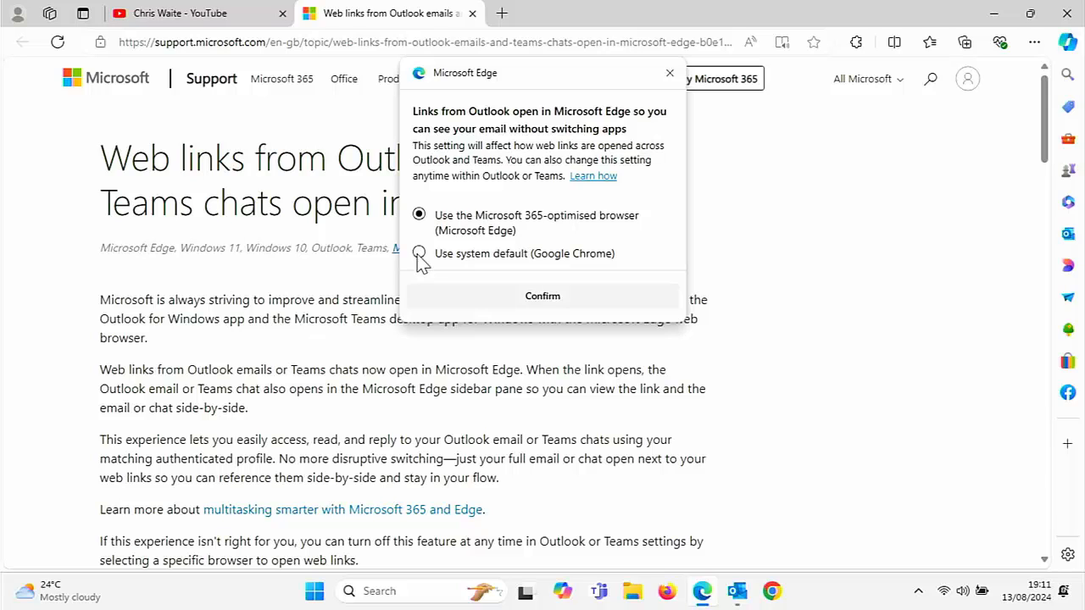
click(418, 253)
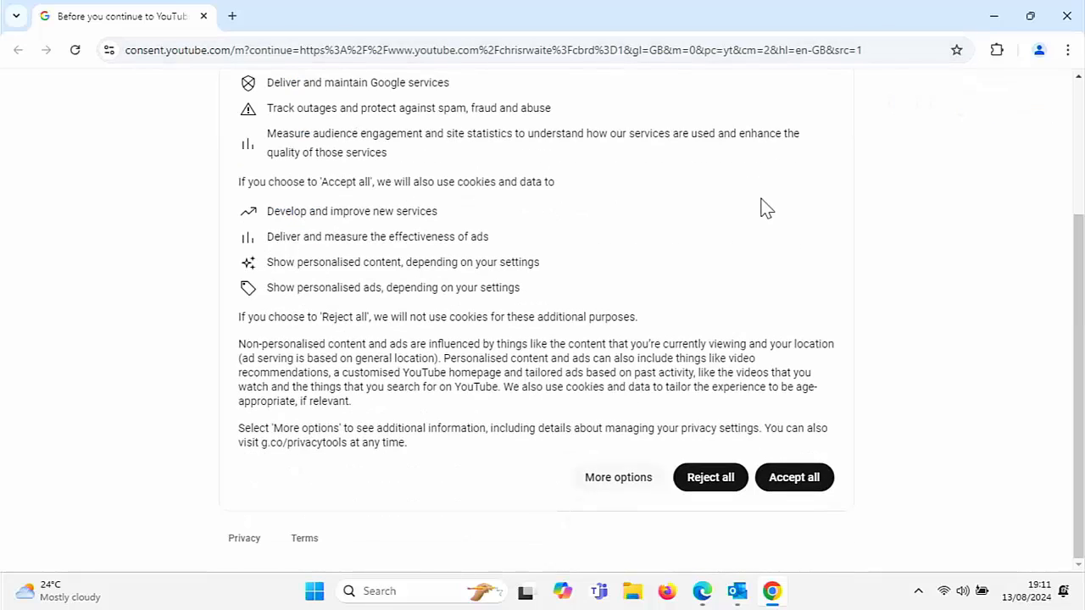
Reject all cookies on YouTube's consent page in Chrome, then return to Outlook
click(793, 478)
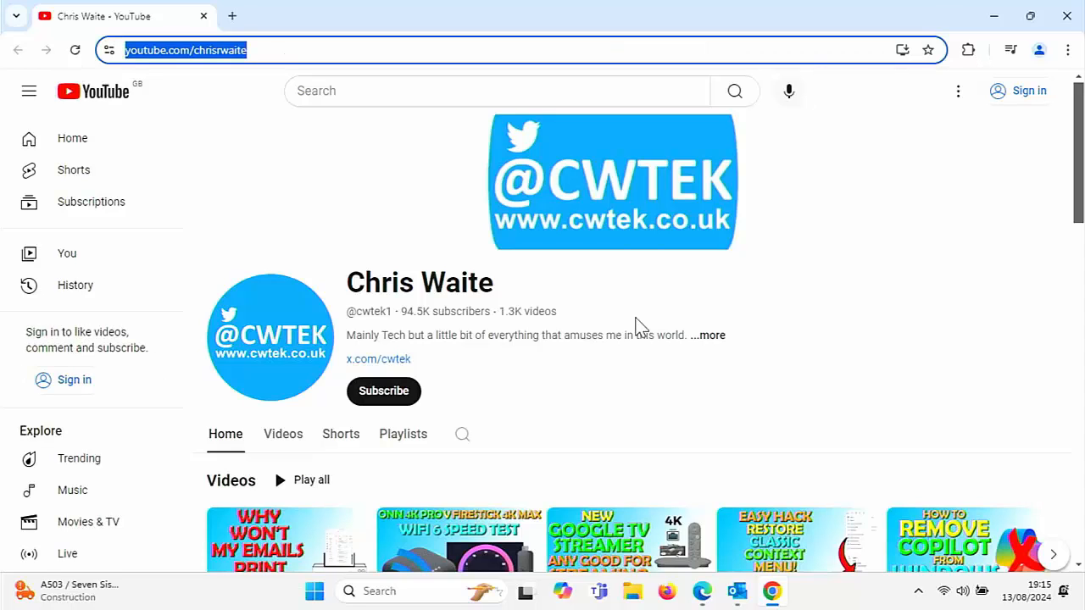
mouse_move(727, 356)
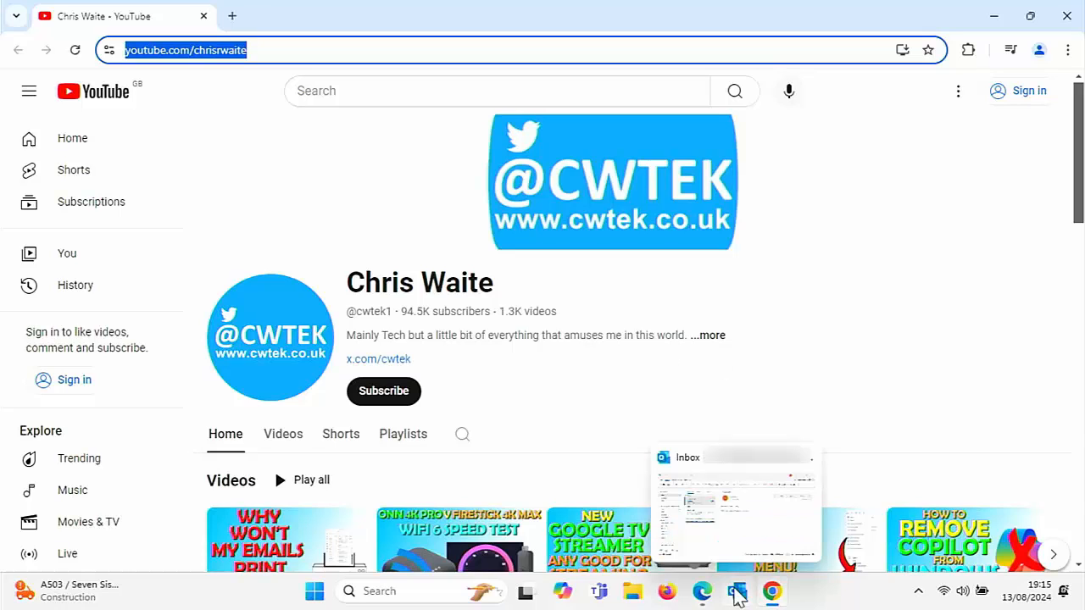
click(736, 590)
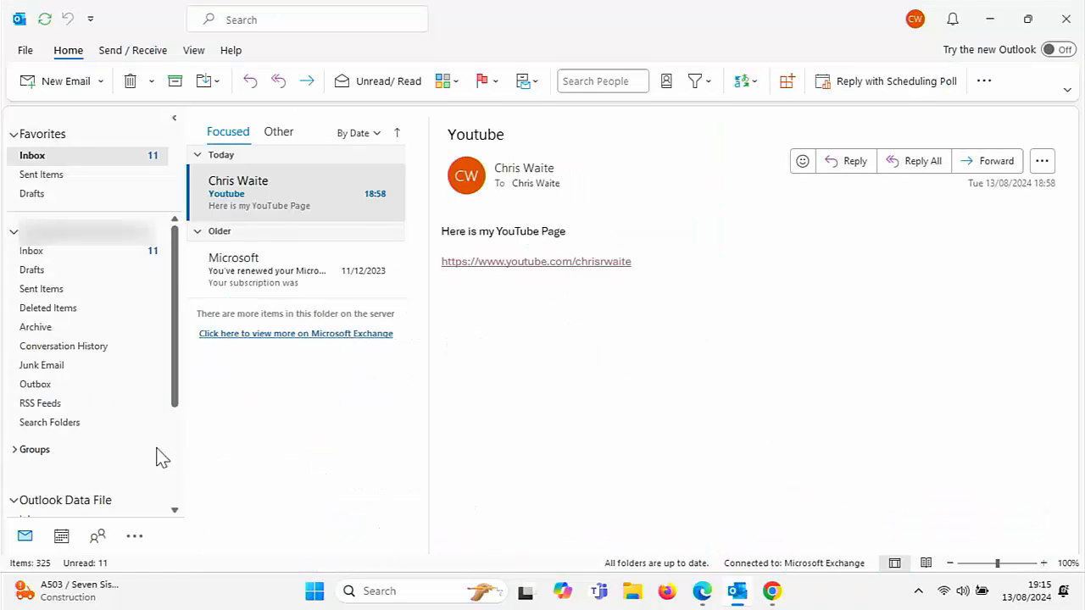
In Outlook Options > Advanced, set 'Open hyperlinks from Outlook in' to Microsoft Edge and follow the YouTube link
click(24, 51)
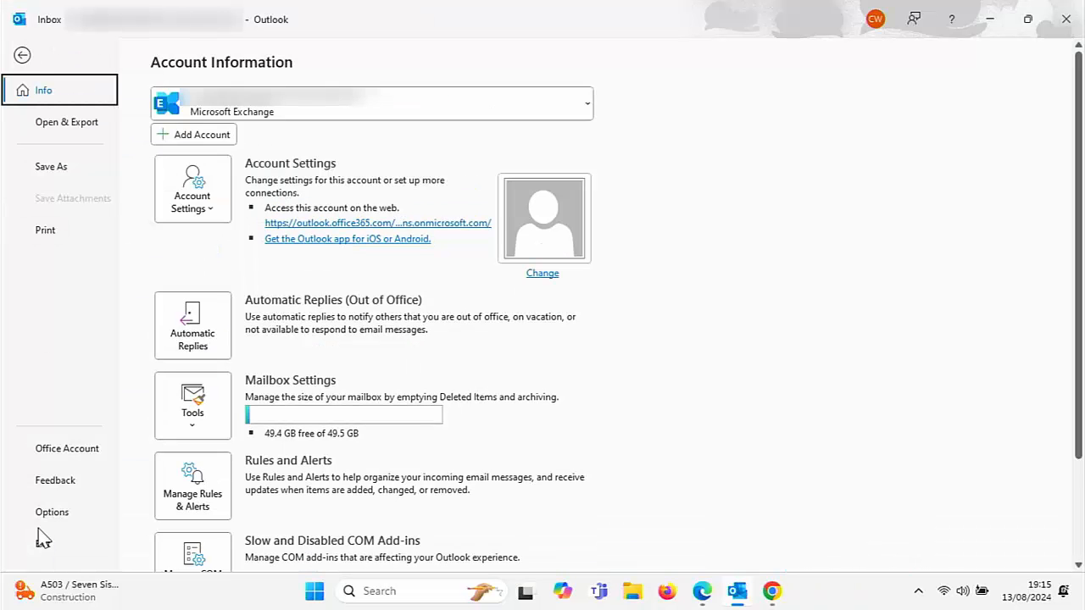
click(51, 512)
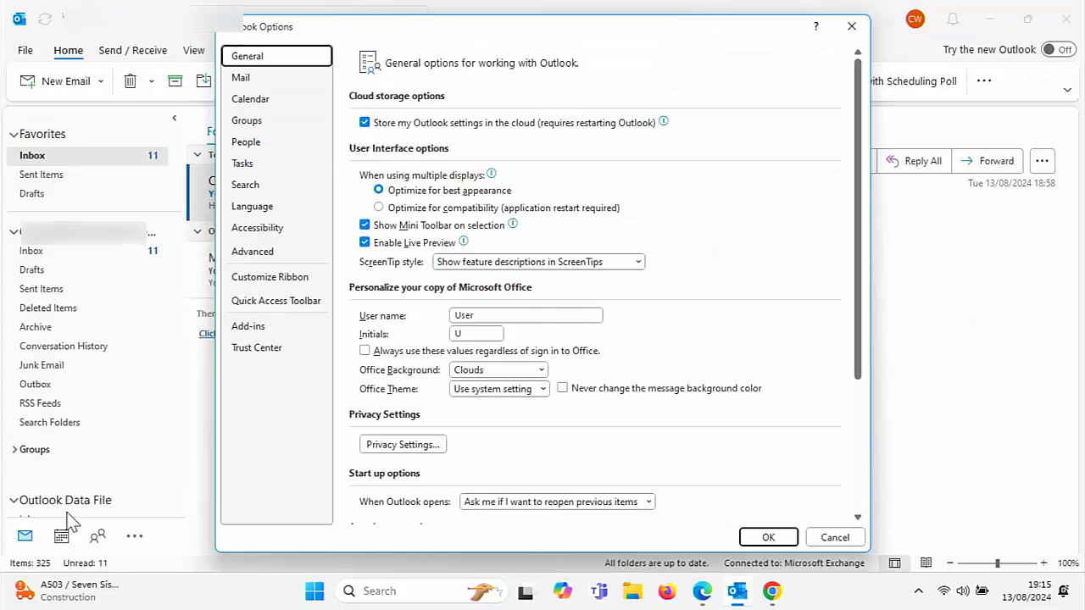
click(250, 250)
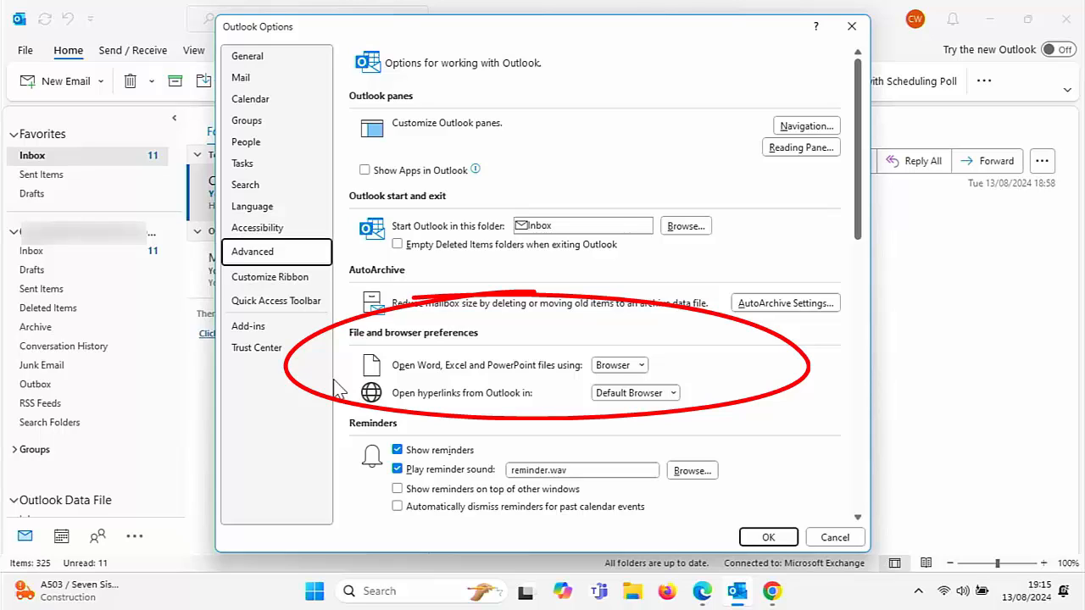
mouse_move(472, 403)
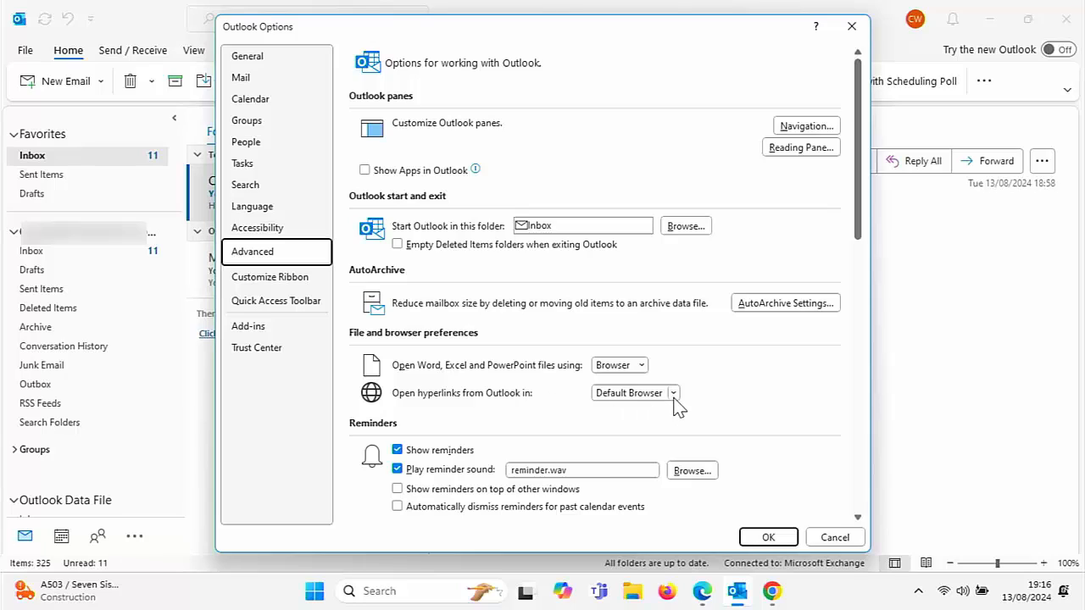
click(671, 394)
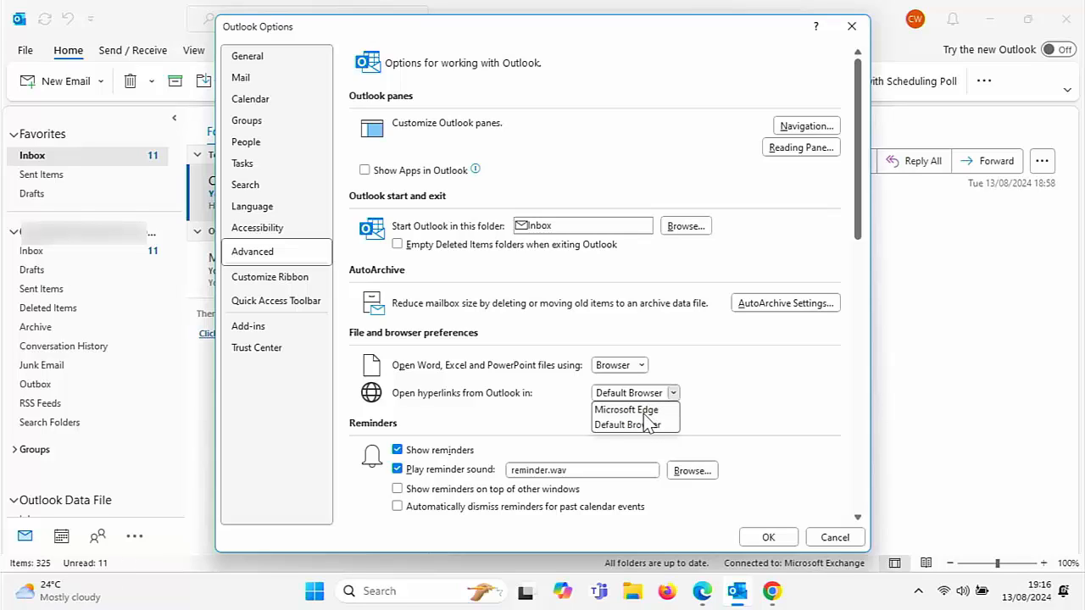
click(625, 409)
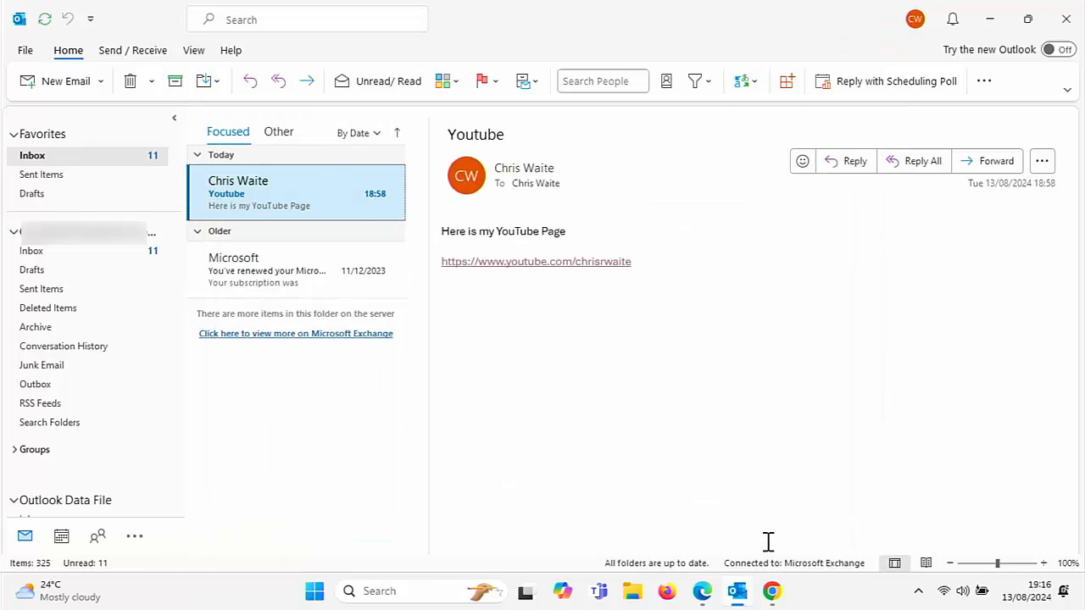
mouse_move(536, 261)
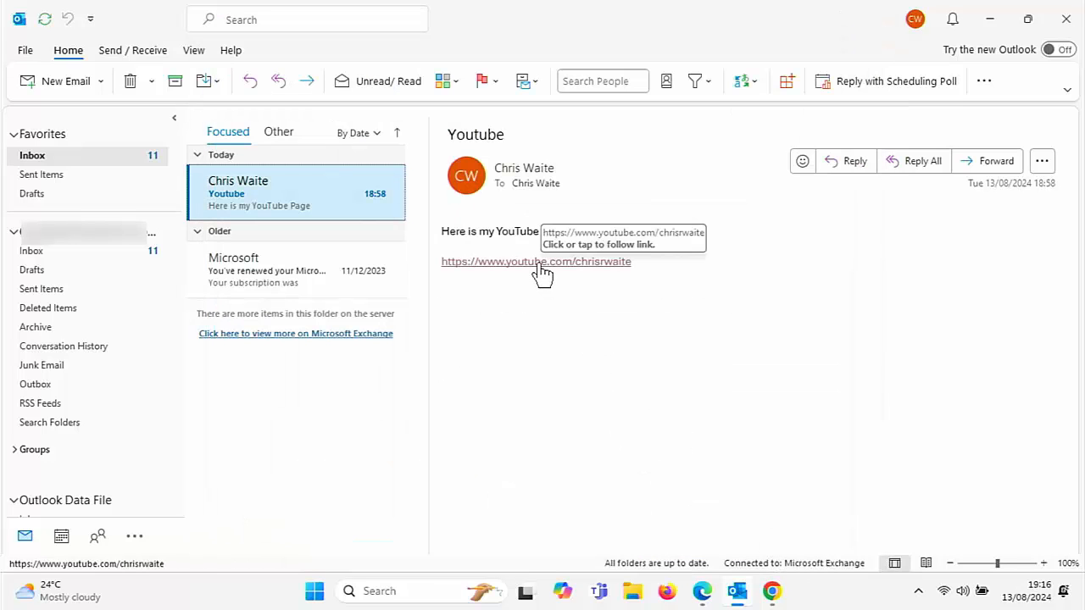
click(535, 262)
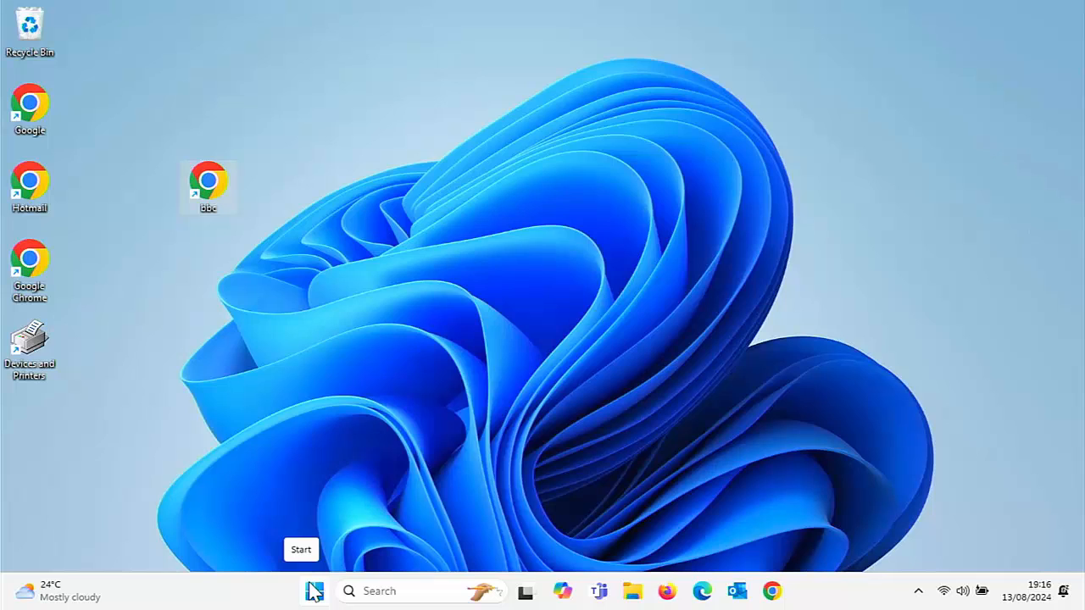
Search Start for Default apps and scroll its application list to Microsoft Edge
click(314, 589)
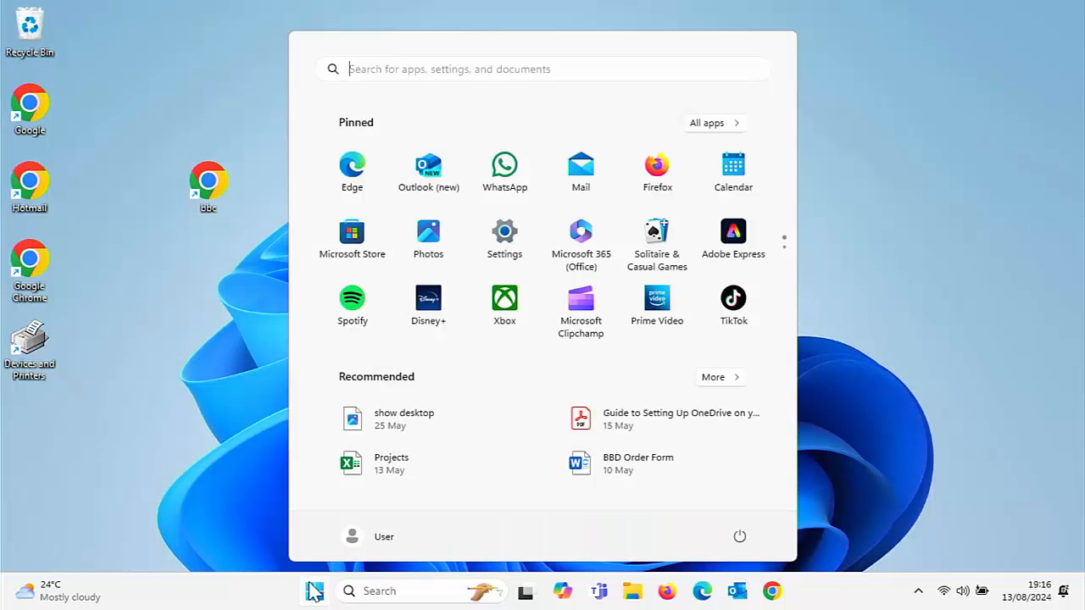
text(default)
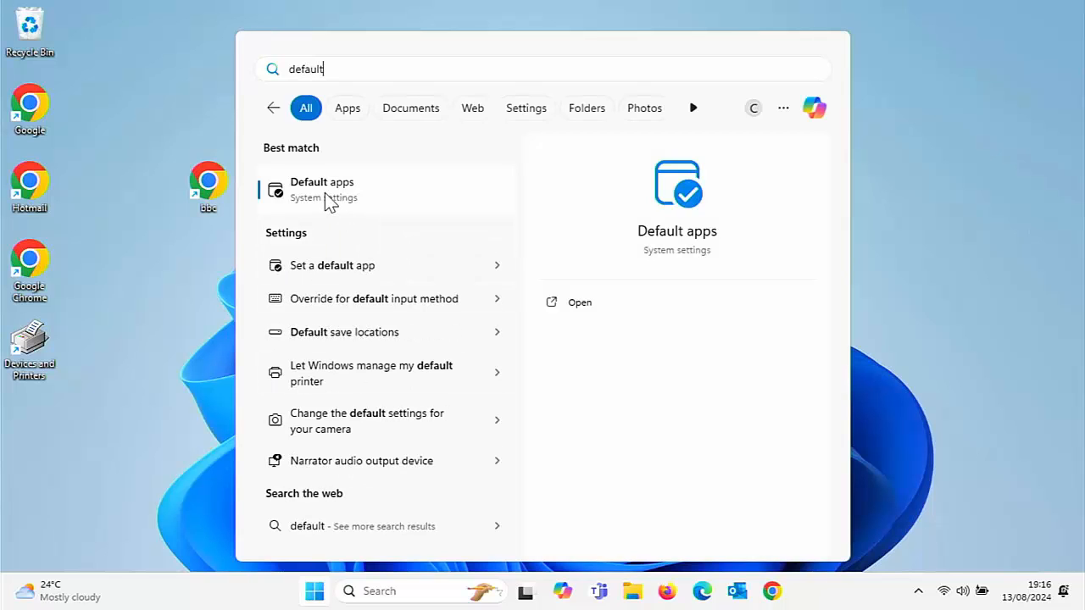
mouse_move(377, 200)
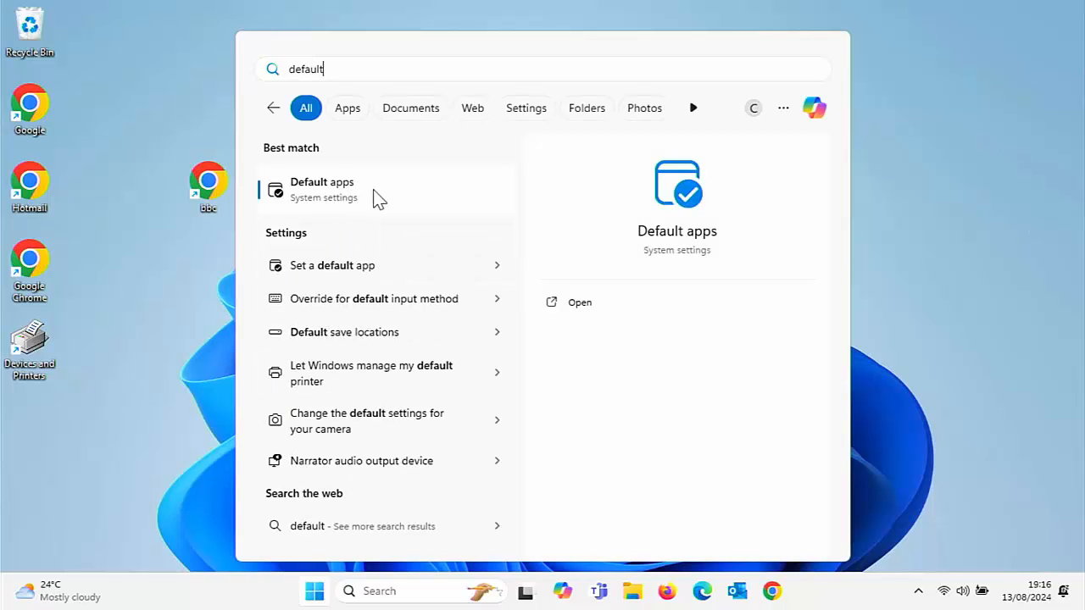
click(322, 190)
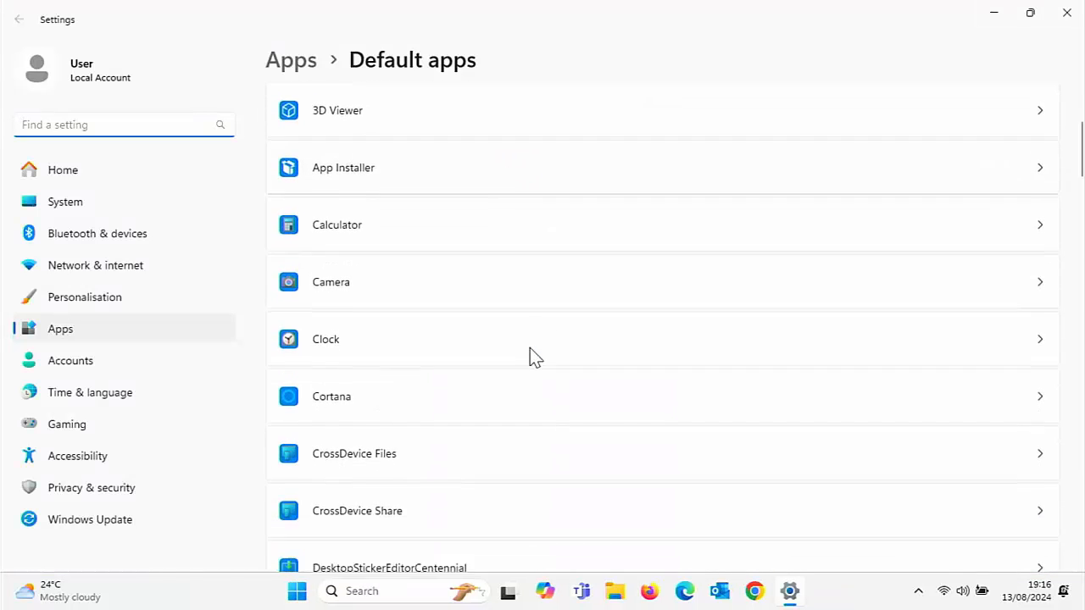
scroll(down, 3)
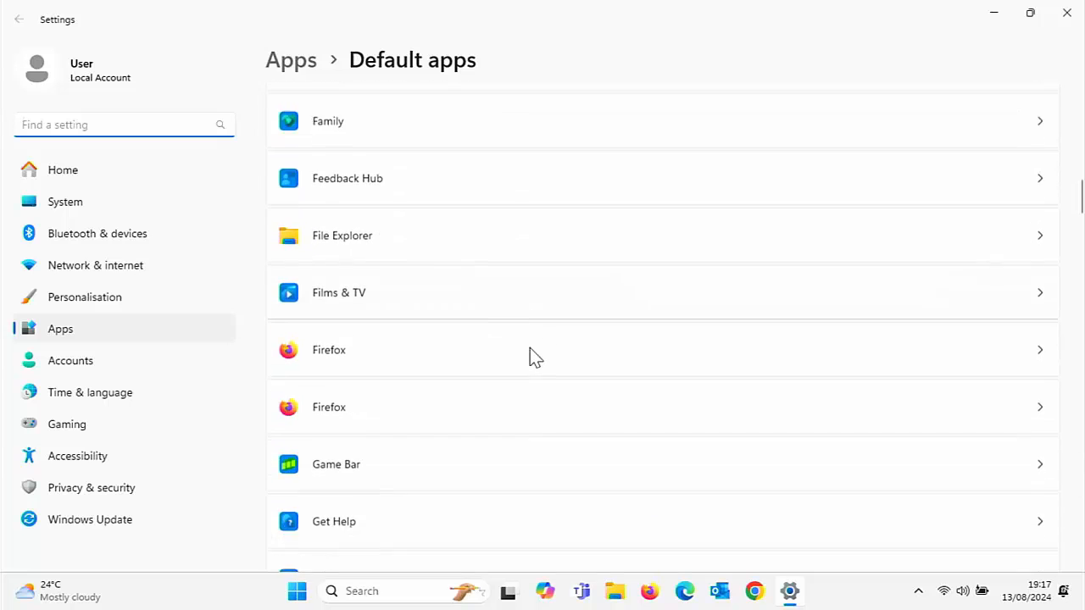
scroll(down, 3)
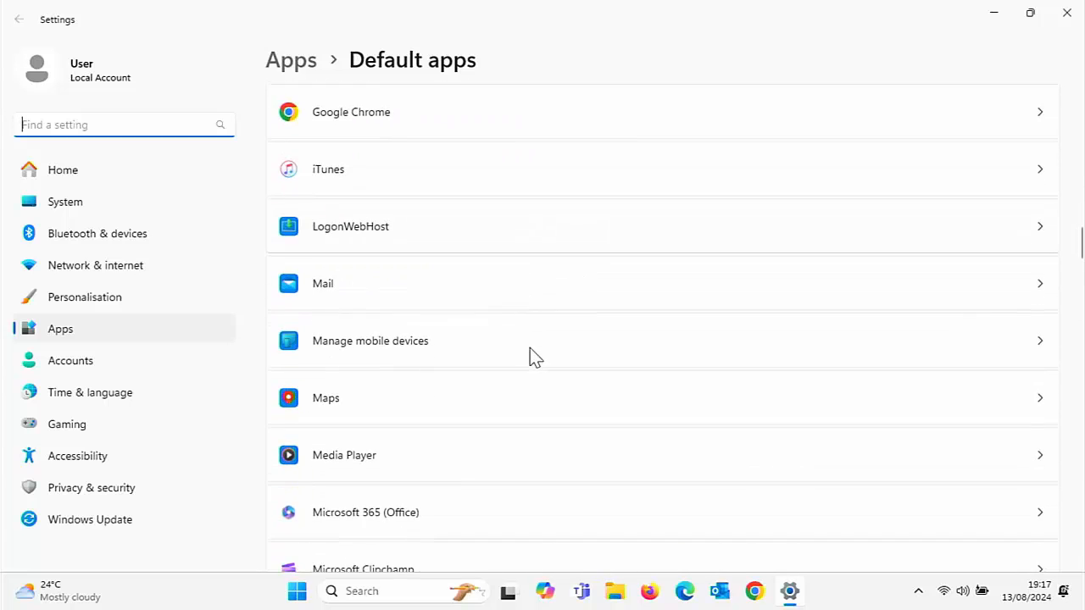
scroll(down, 3)
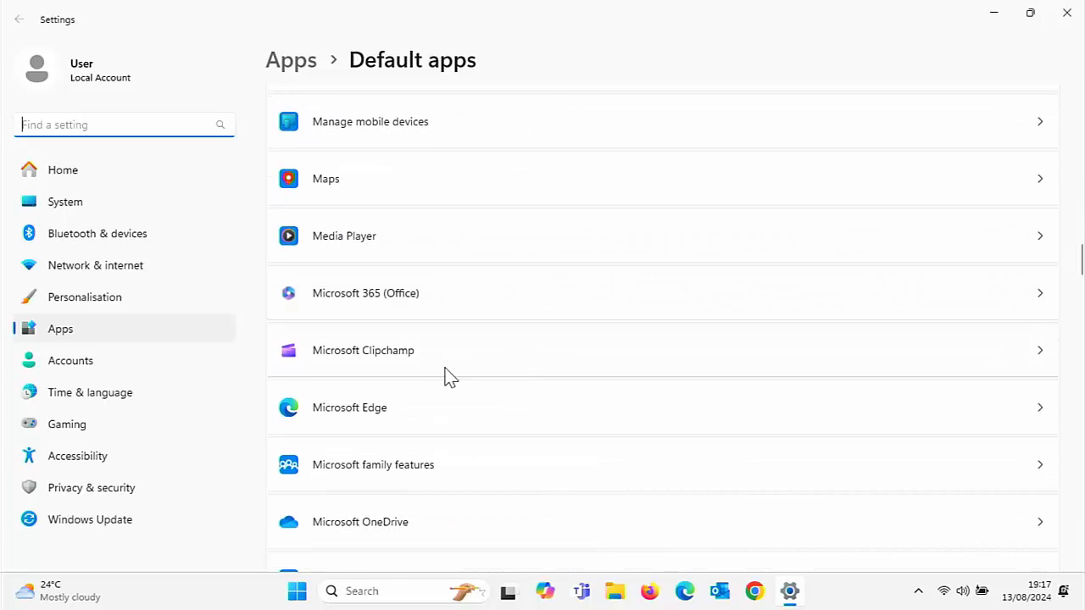
Set Microsoft Edge as the default browser from its Default apps page
click(349, 407)
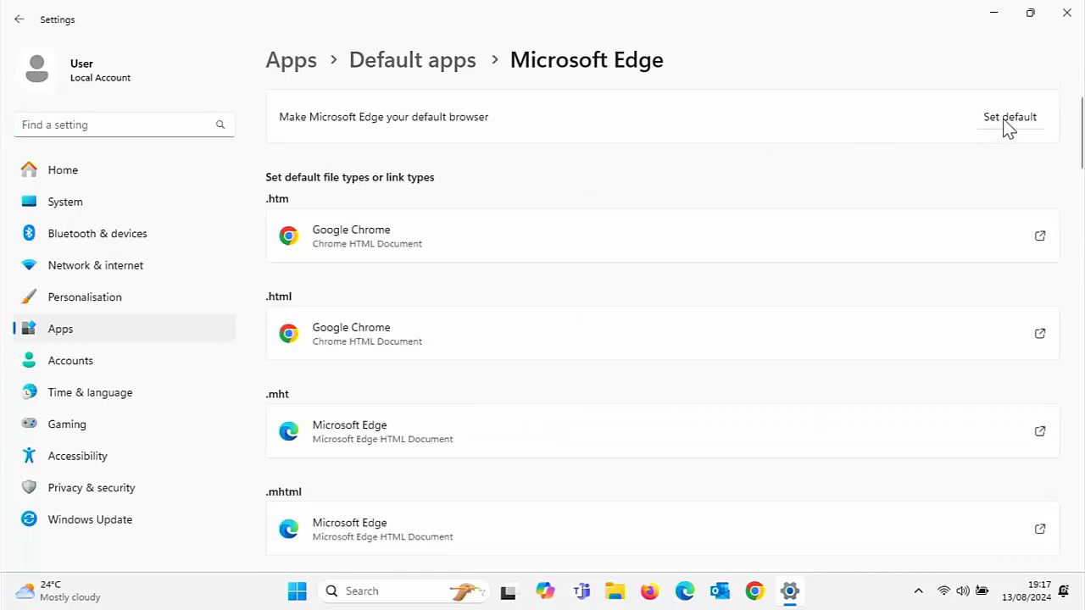
click(1011, 117)
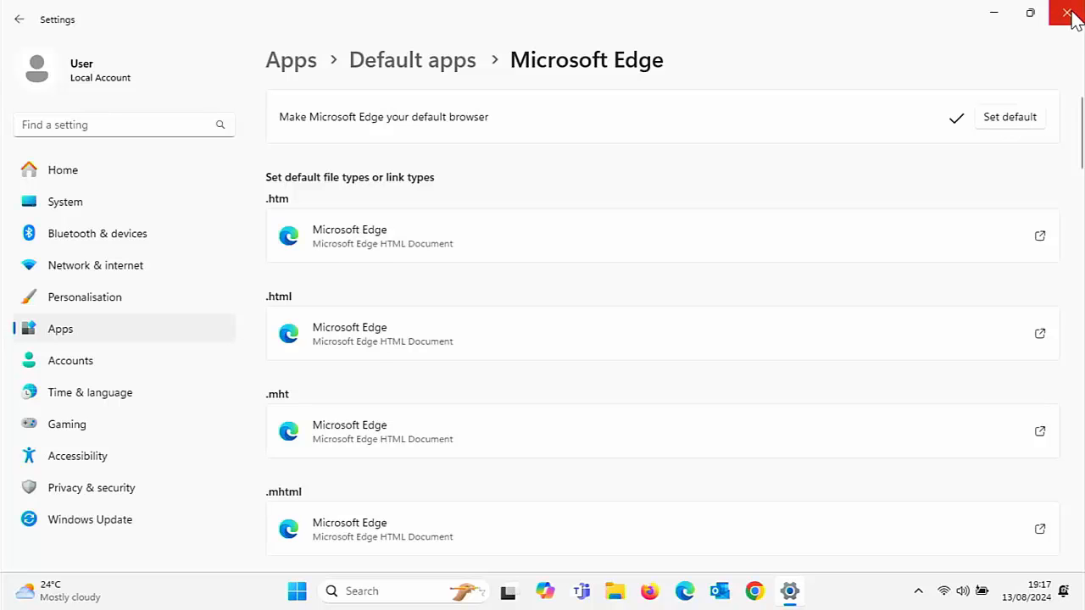
Close Settings and launch the desktop BBC shortcut, which now opens in Microsoft Edge
click(1071, 15)
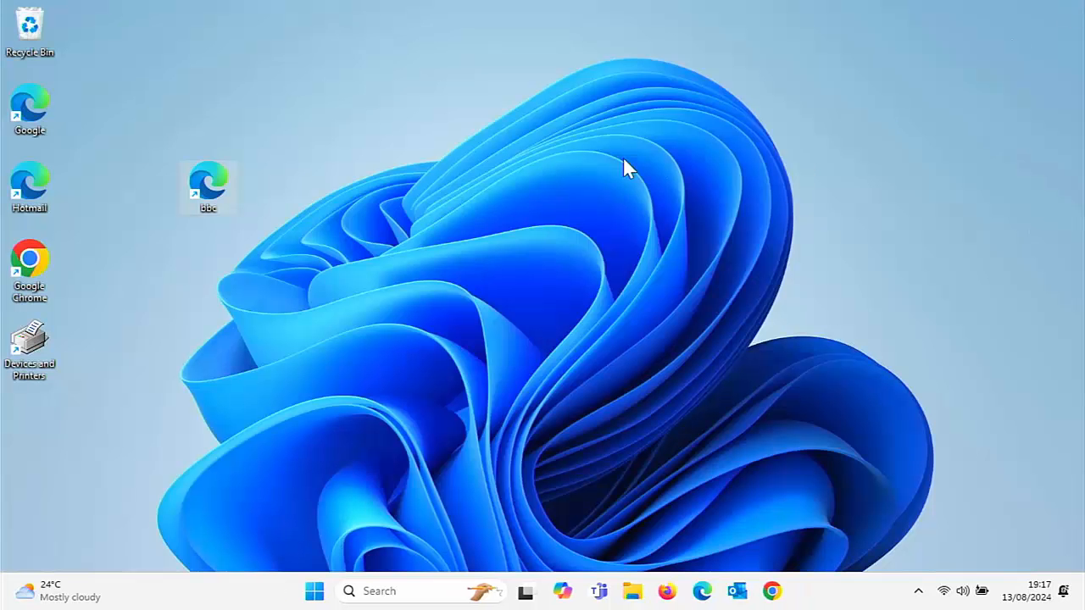
mouse_move(241, 189)
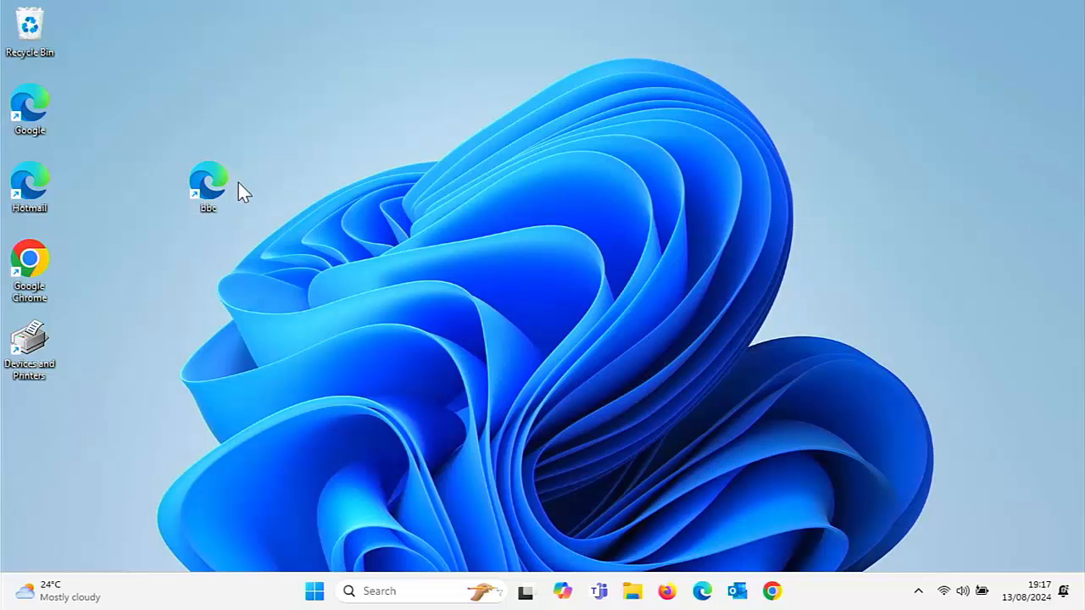
double_click(207, 183)
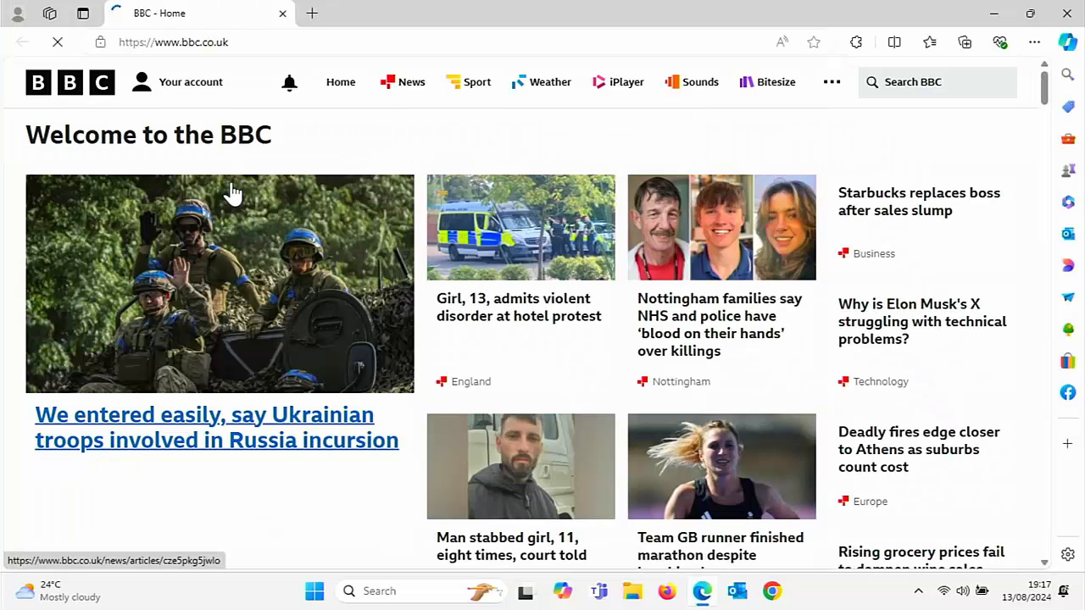